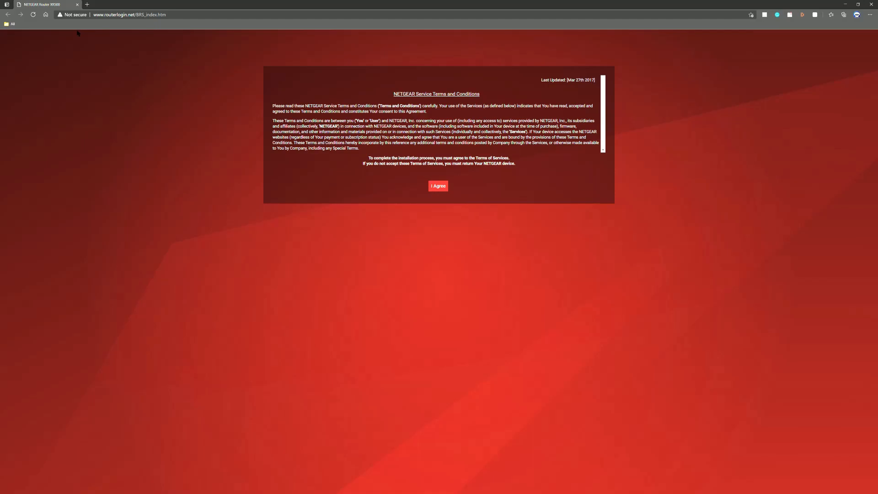
Agree to the NETGEAR Service Terms and Conditions
left_click(438, 185)
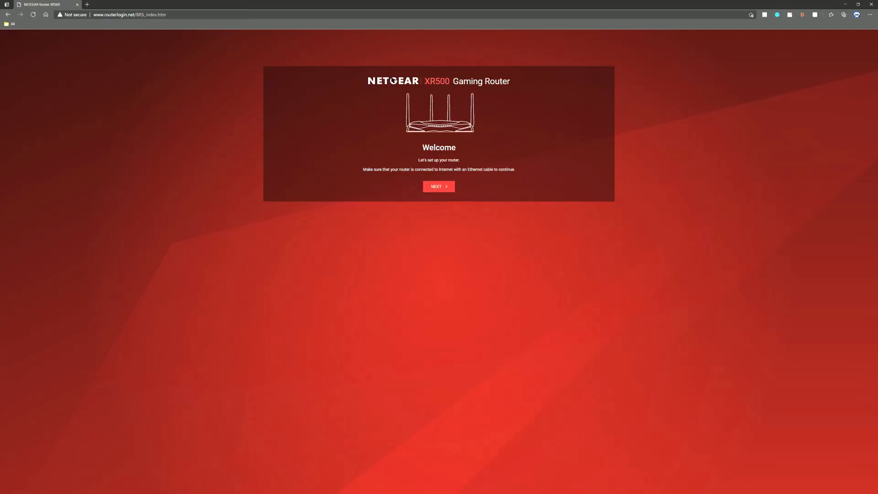
mouse_move(441, 187)
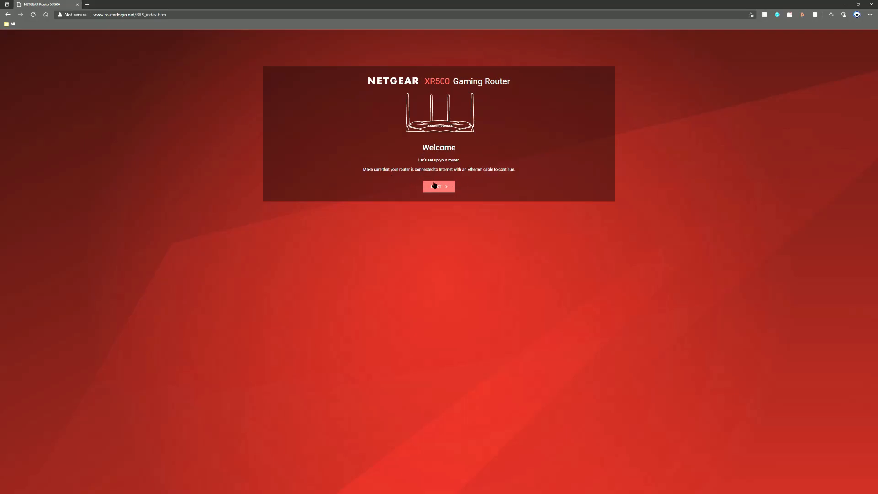
mouse_move(454, 190)
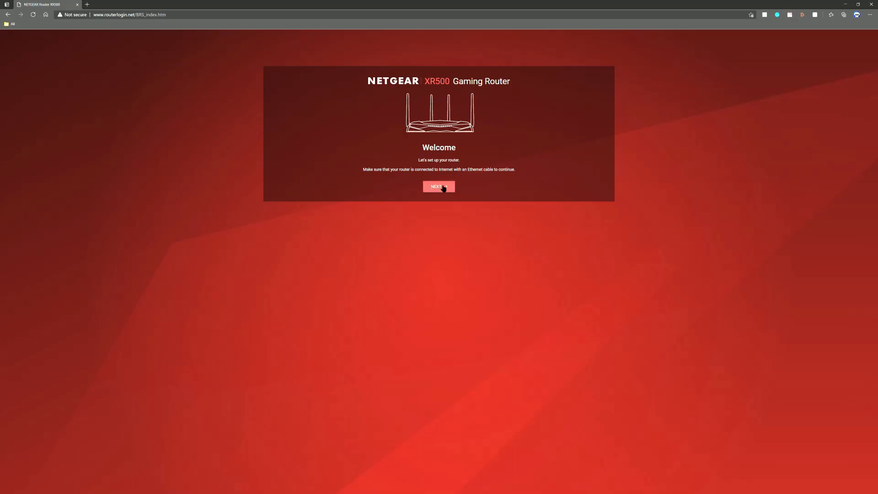
Start router setup, choose 'No, manually enter settings', and confirm the warning
left_click(438, 186)
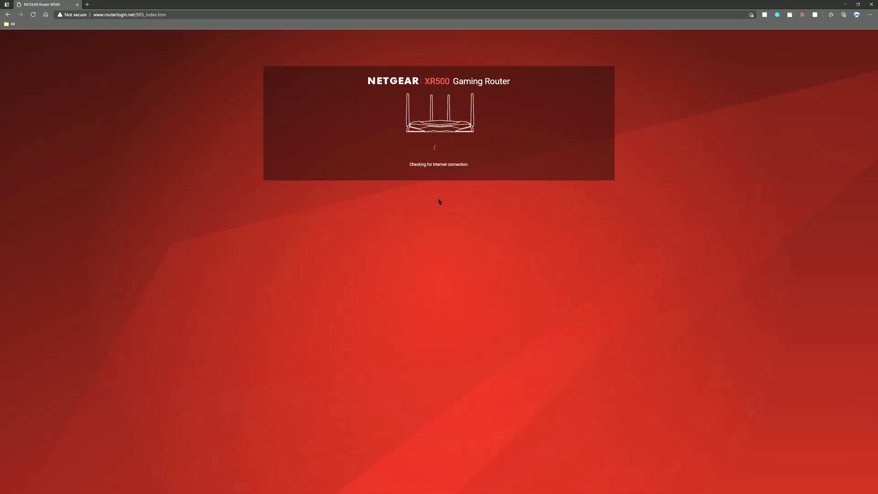
mouse_move(418, 174)
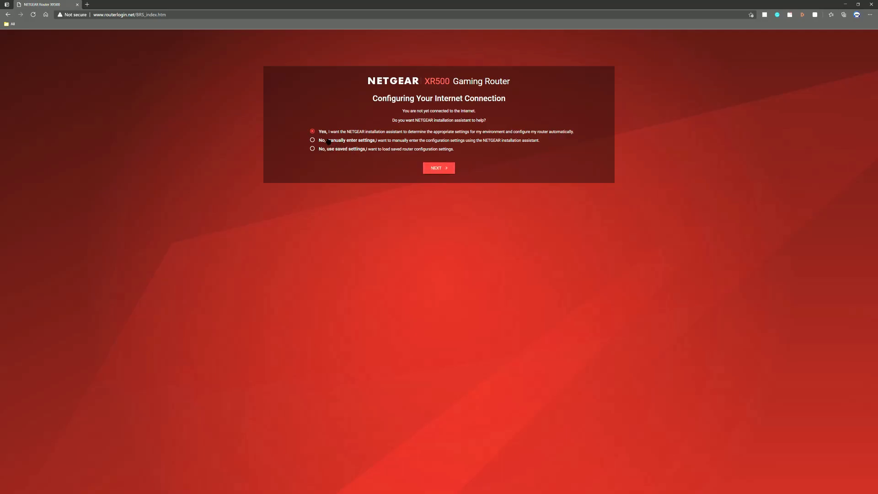
left_click(312, 140)
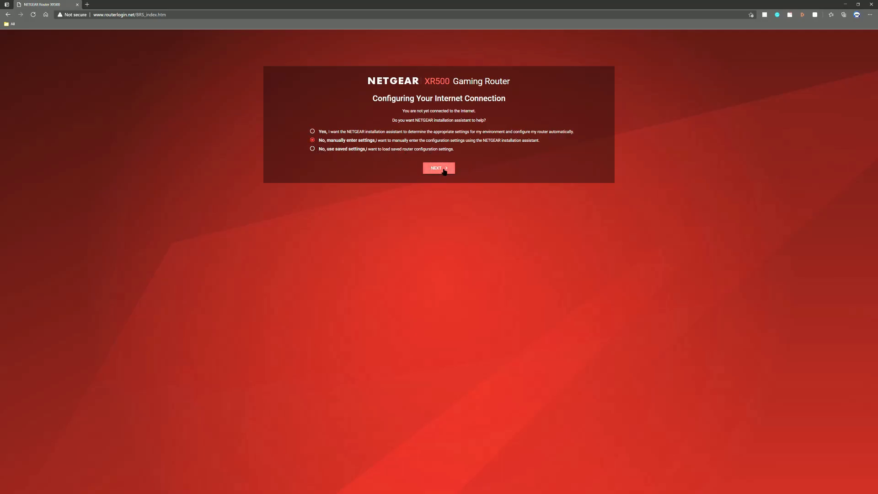
left_click(438, 168)
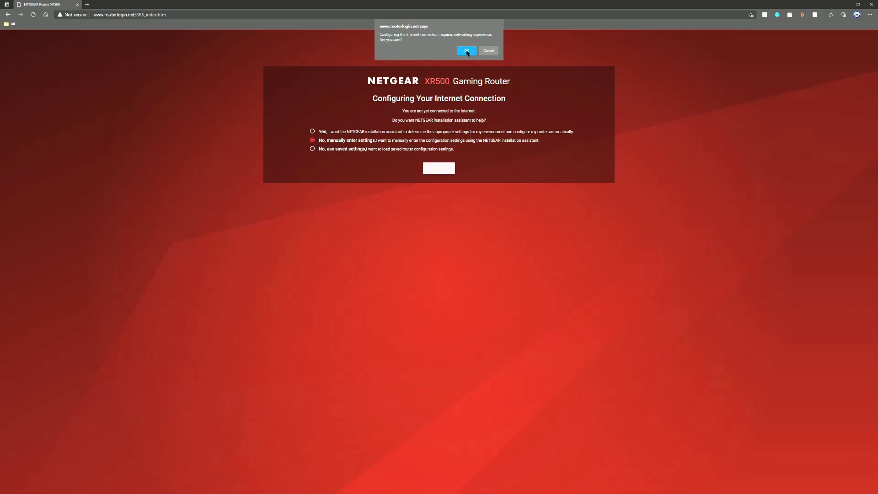
left_click(467, 51)
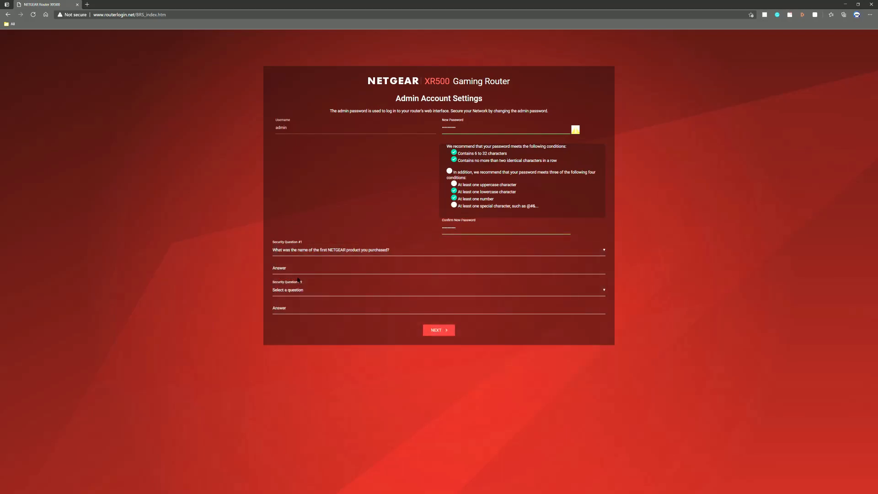
type("xr500")
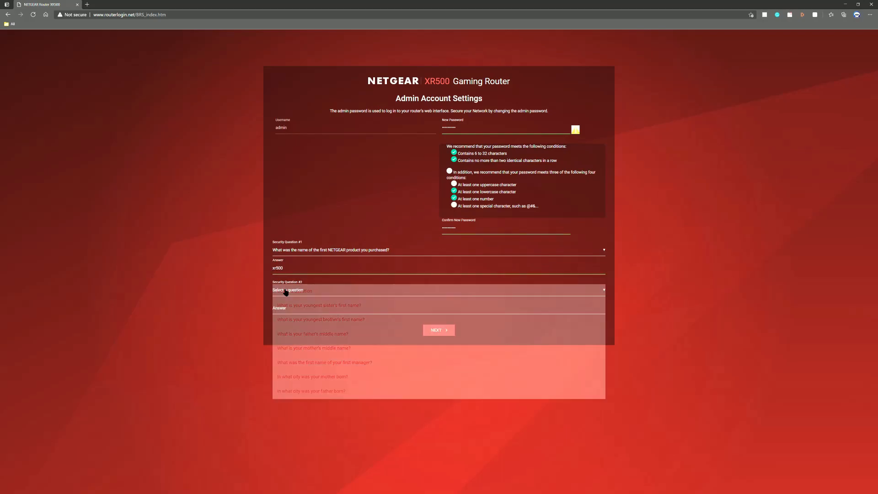
left_click(317, 305)
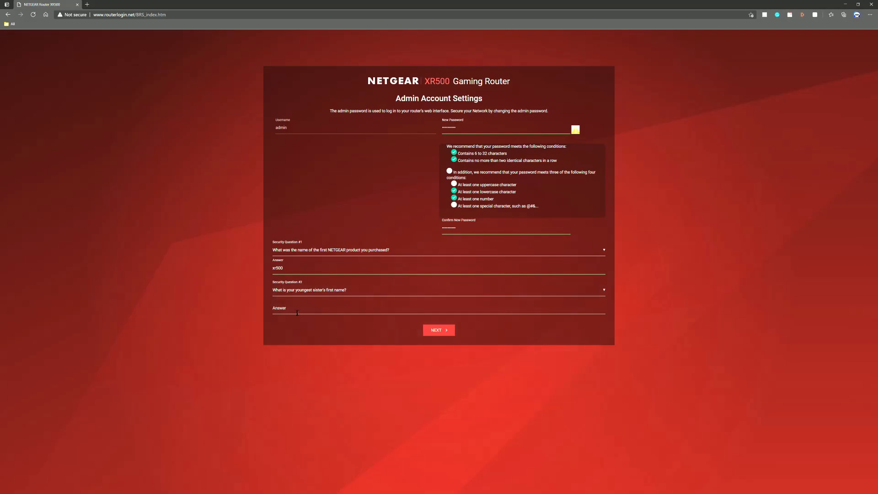
left_click(439, 330)
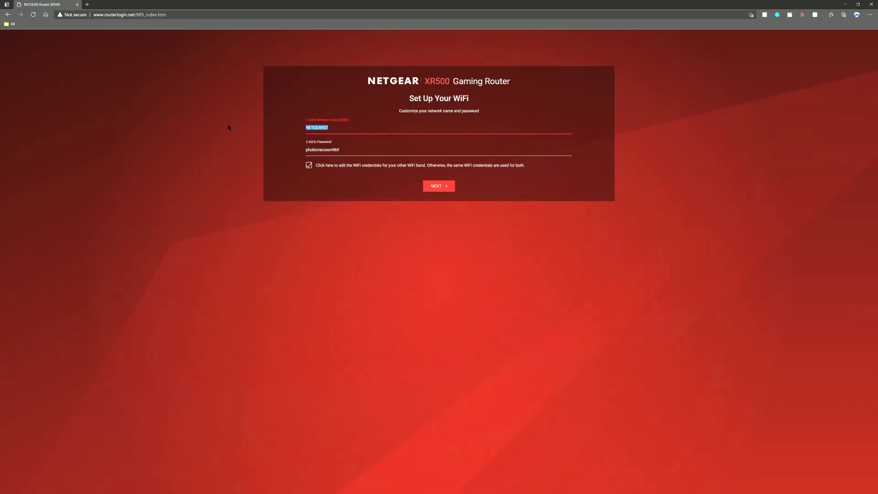
Name the 2.4GHz network KindaBusted with password 'password'
type("K")
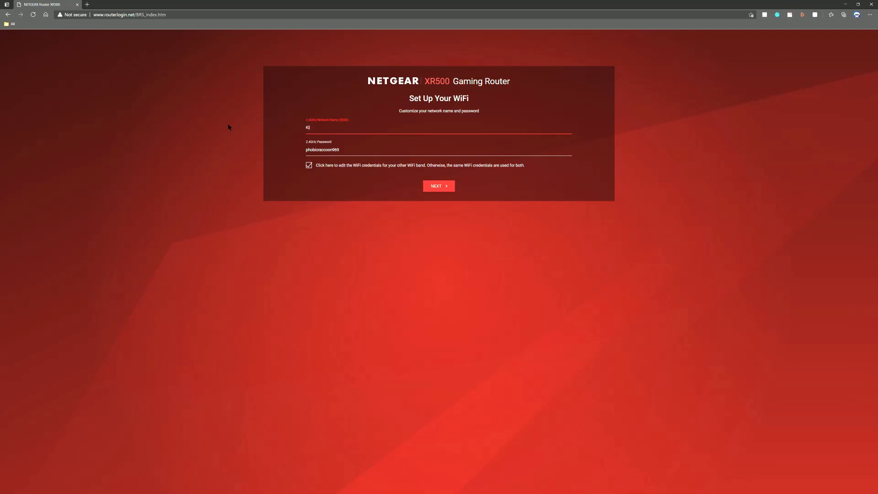
type("inda")
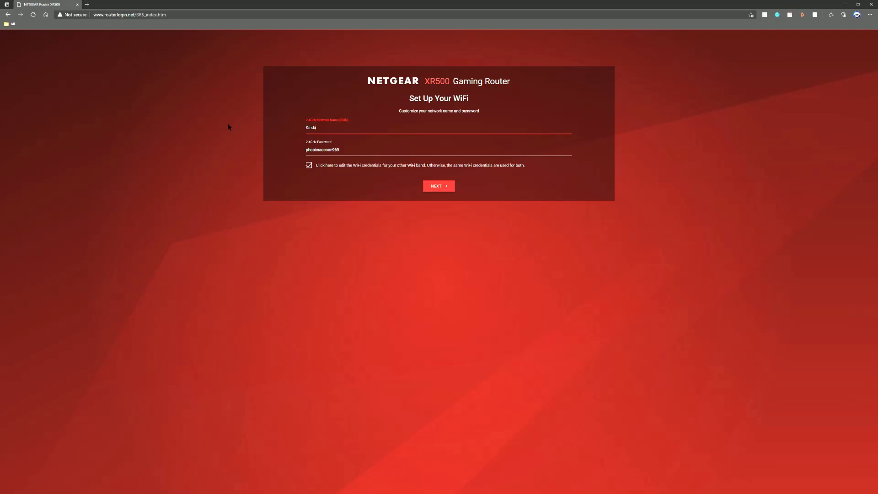
type("Busted")
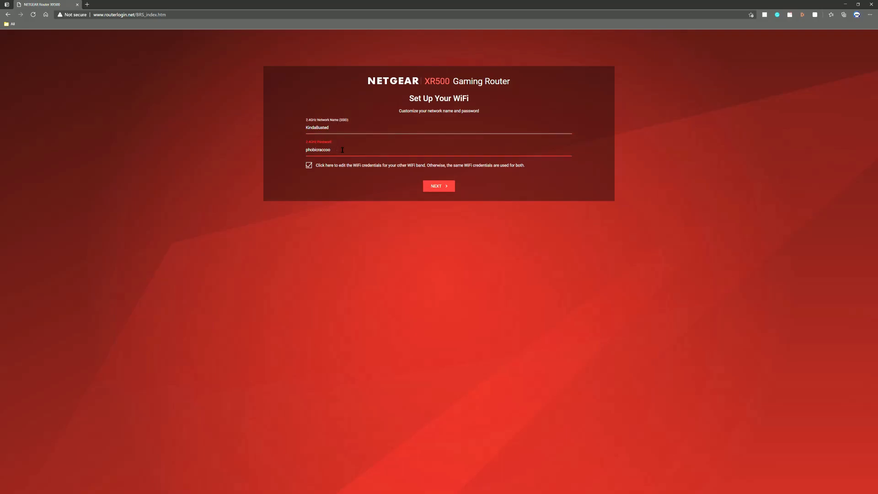
type("password")
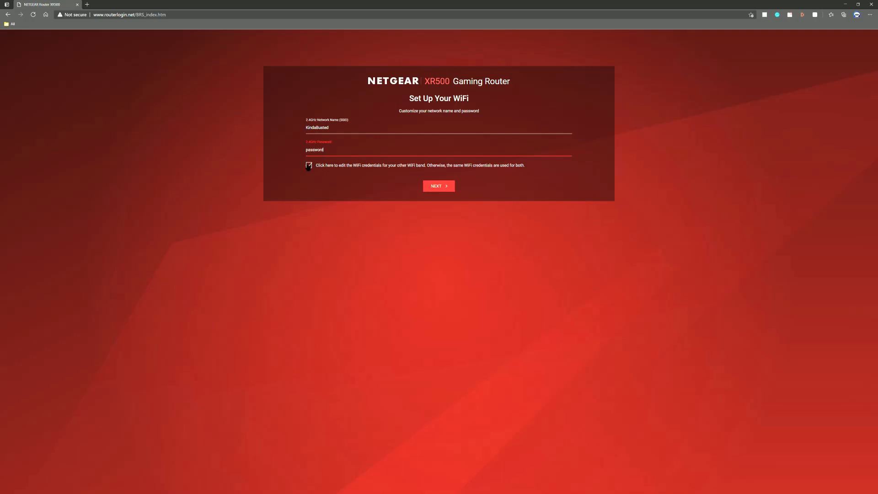
left_click(309, 165)
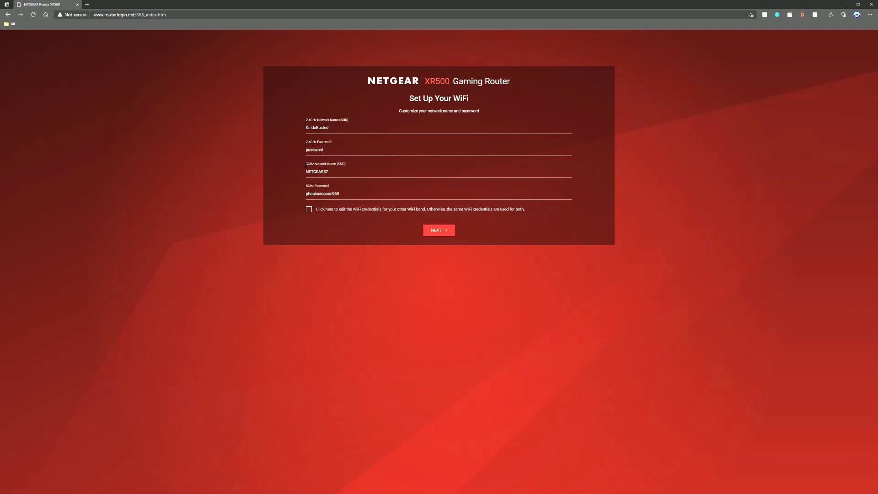
double_click(317, 172)
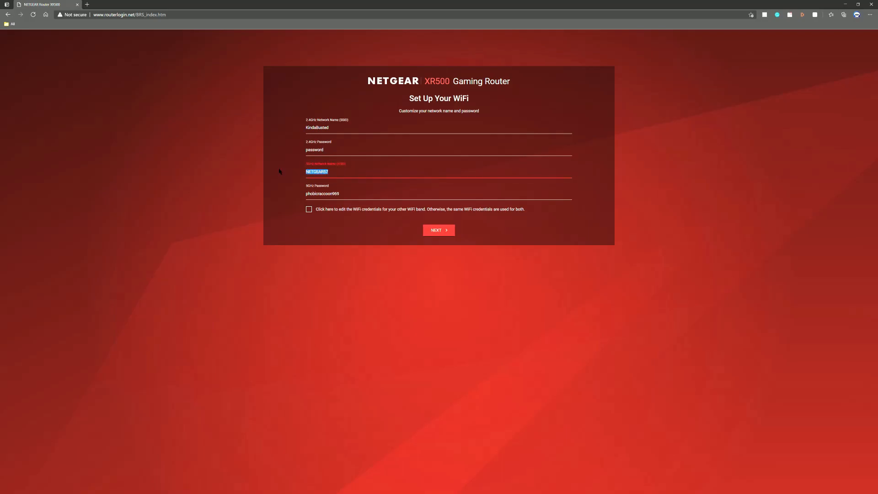
type("K")
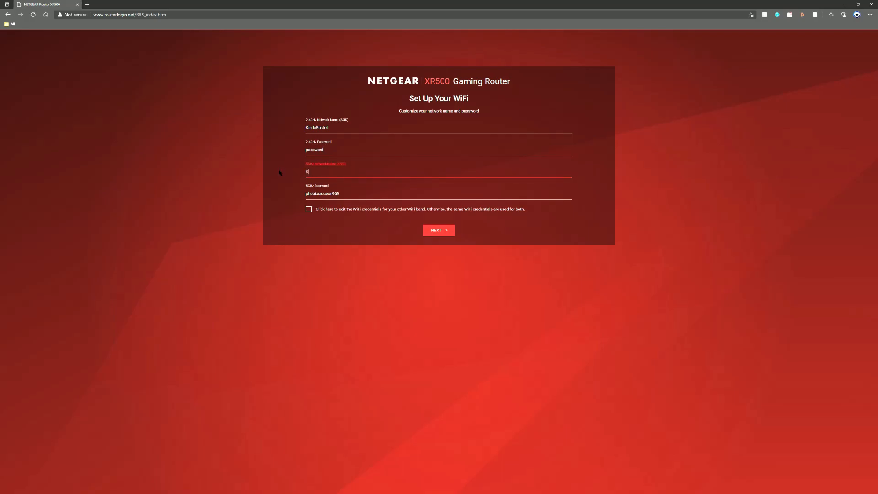
type("indaGH")
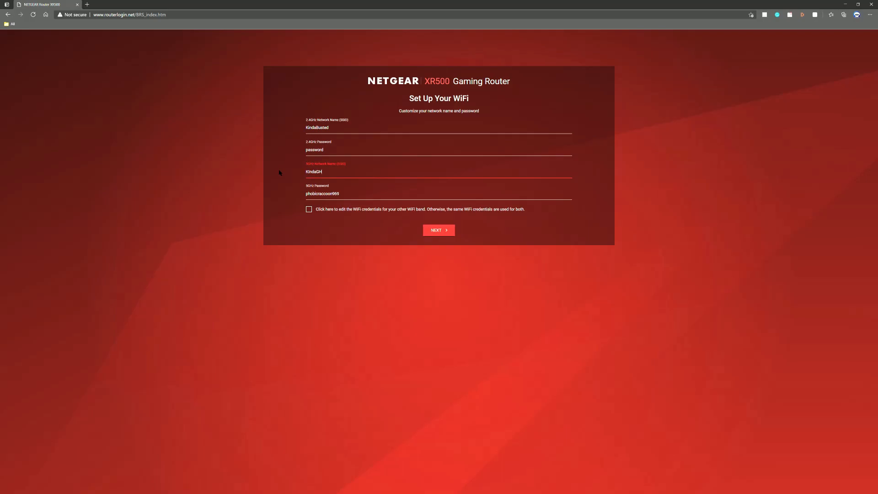
type("KindaBusted")
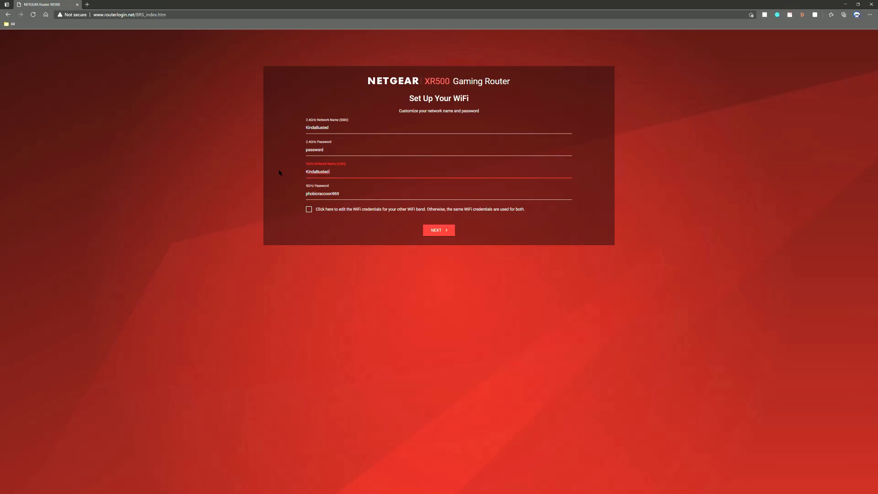
type("-5g")
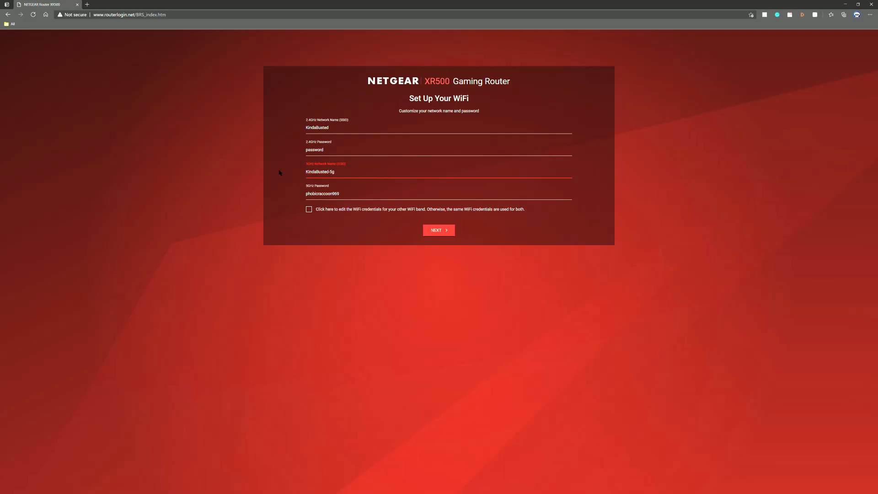
double_click(322, 194)
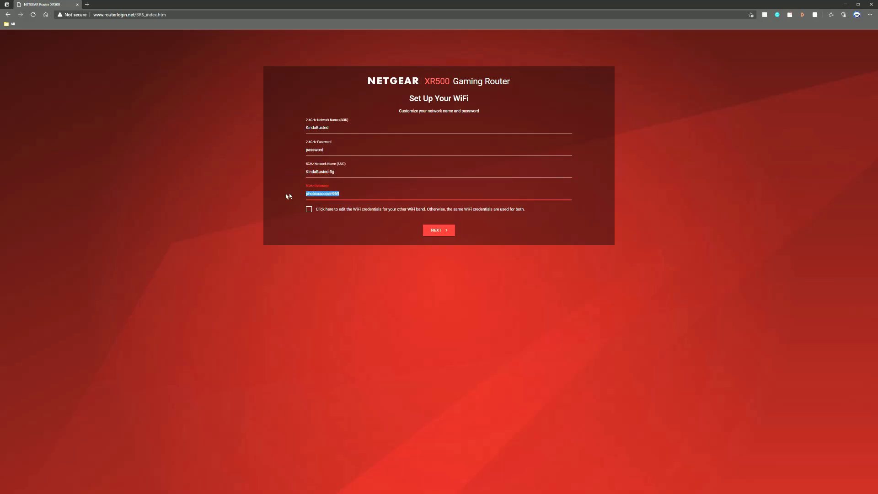
type("password")
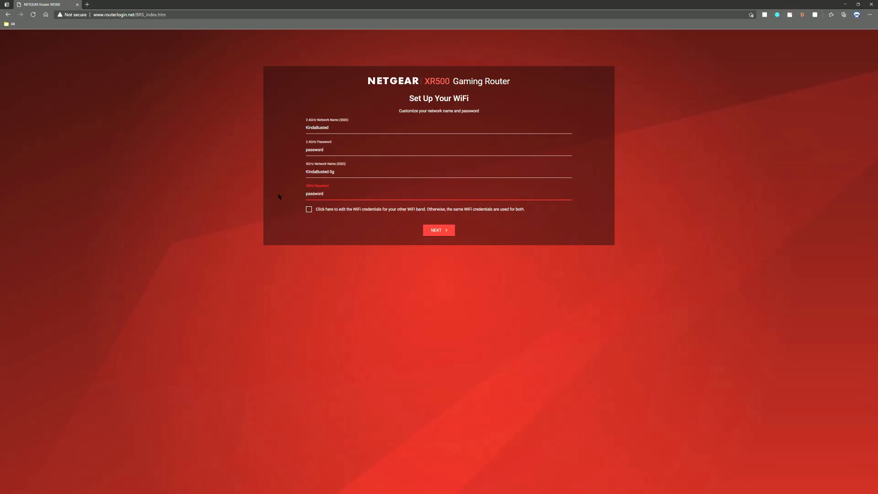
left_click(439, 230)
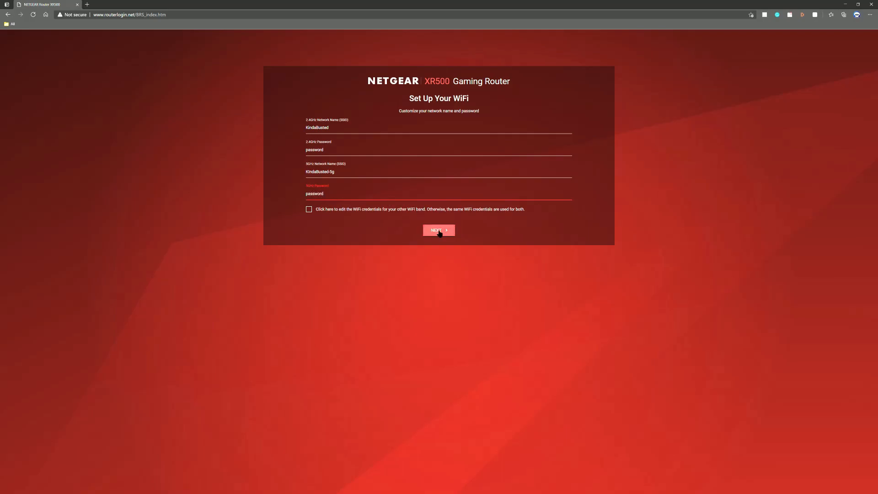
Continue past the configuration summary and the no-new-firmware notice
left_click(438, 230)
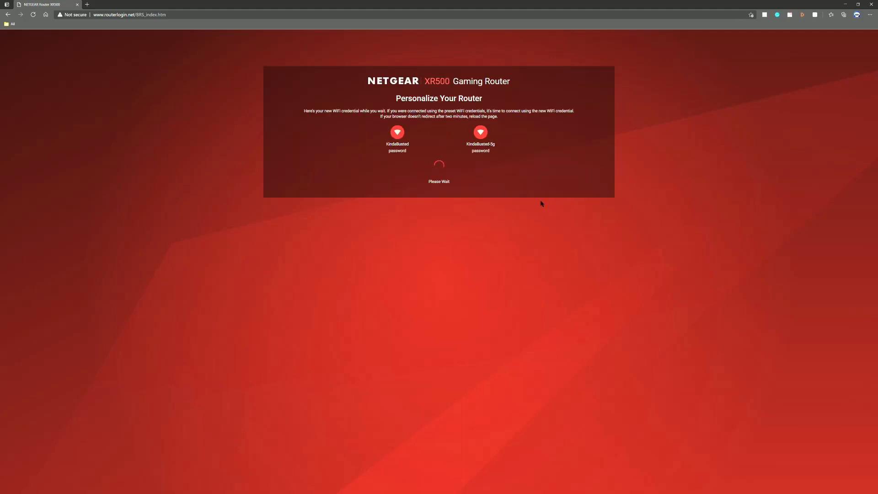
mouse_move(412, 180)
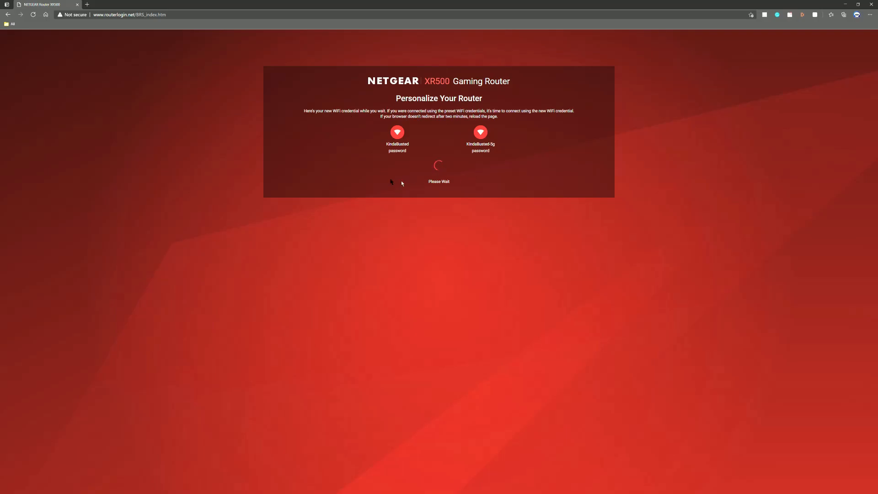
mouse_move(442, 134)
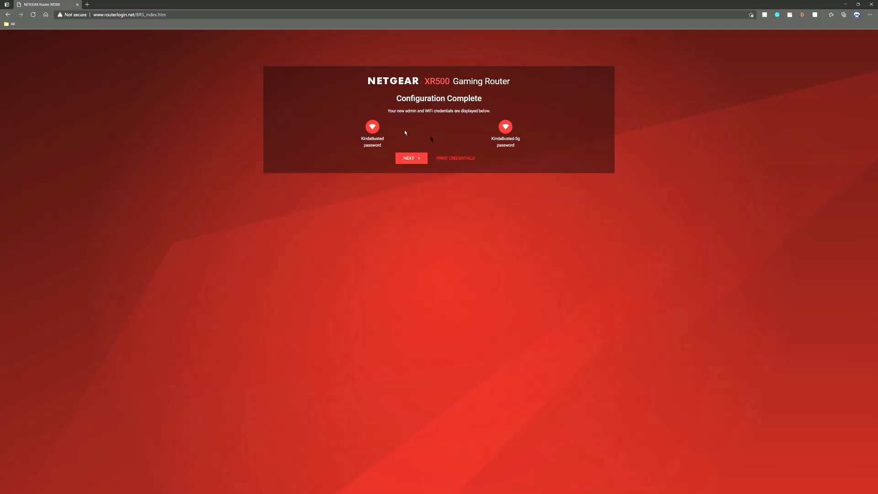
mouse_move(457, 160)
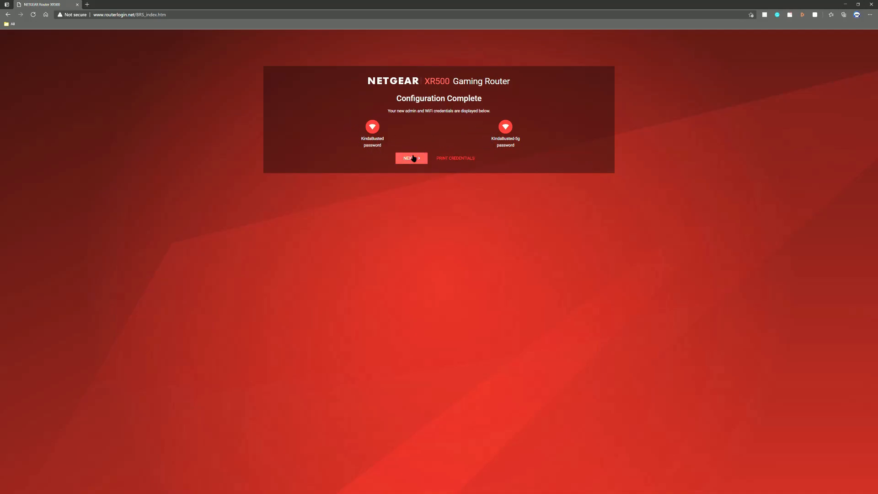
left_click(411, 158)
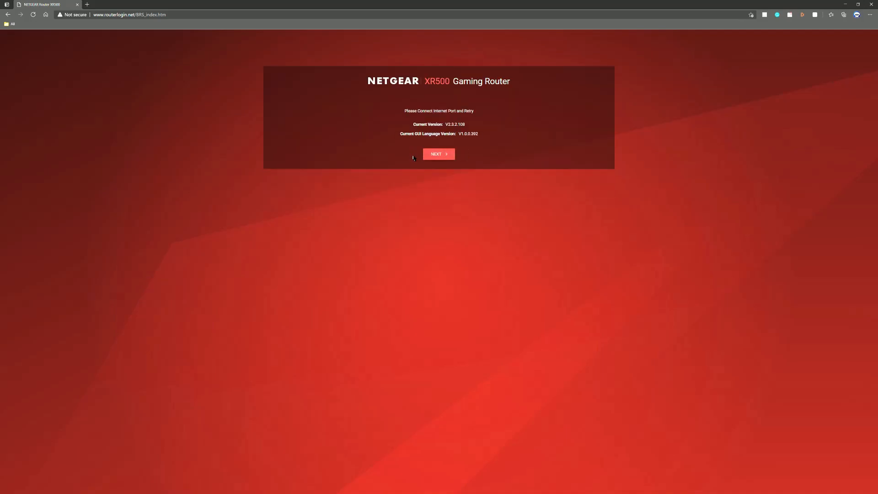
left_click(438, 154)
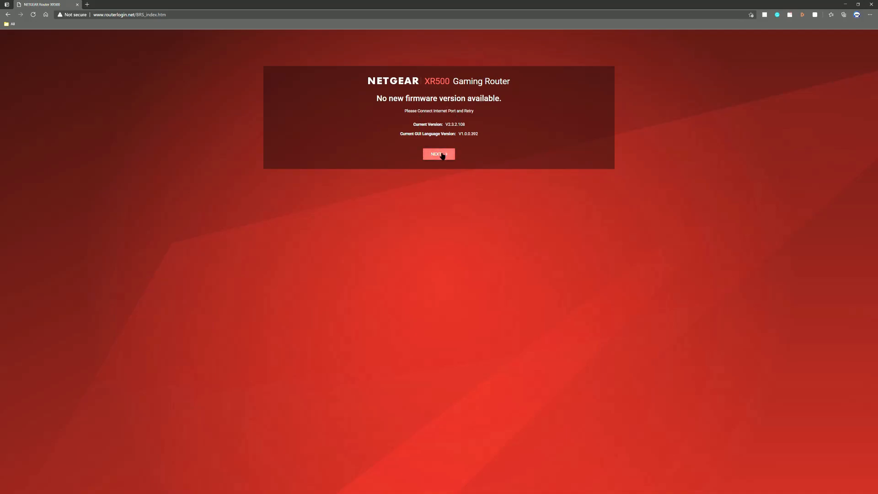
left_click(439, 153)
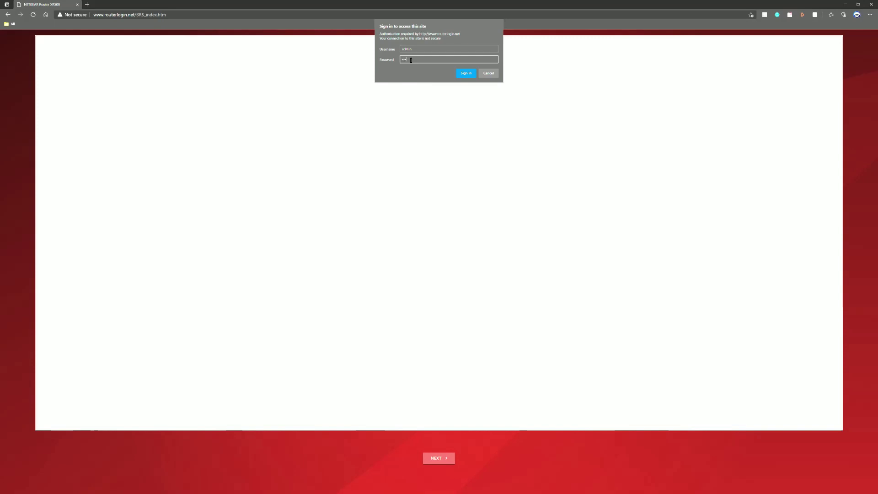
Sign in, acknowledge the insecure-password alert, tick 'Never remind me again', and skip
left_click(465, 73)
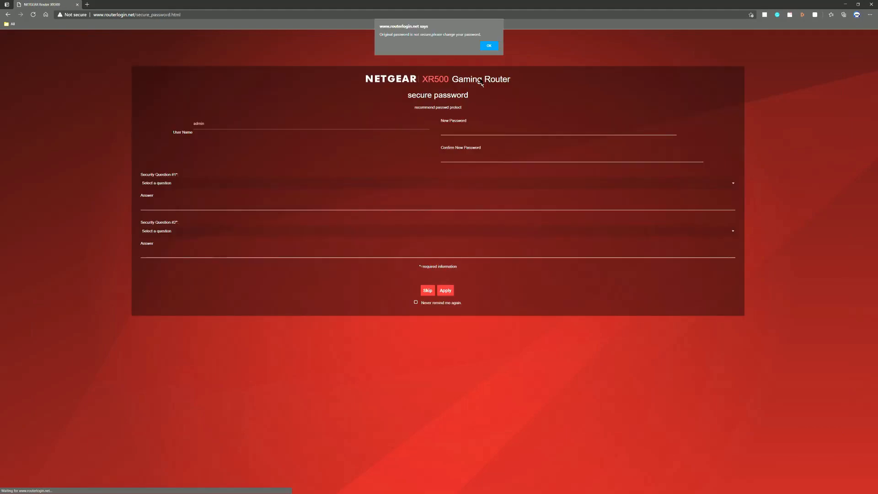
left_click(489, 46)
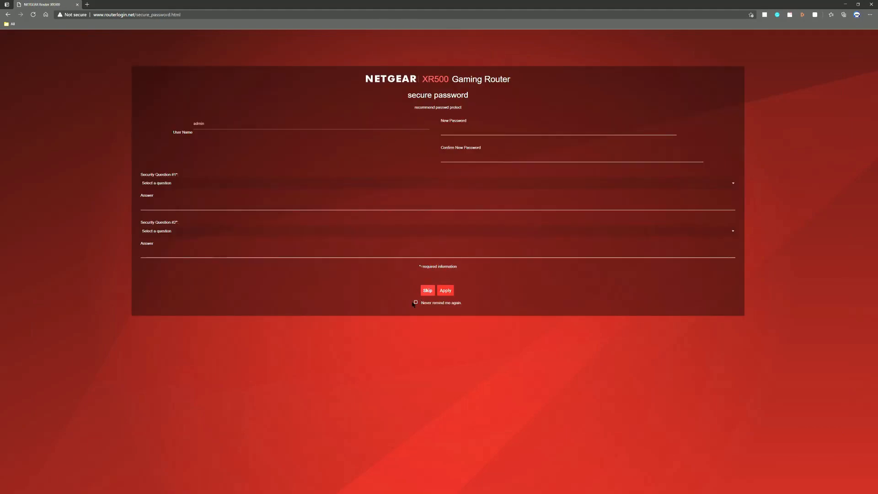
left_click(415, 302)
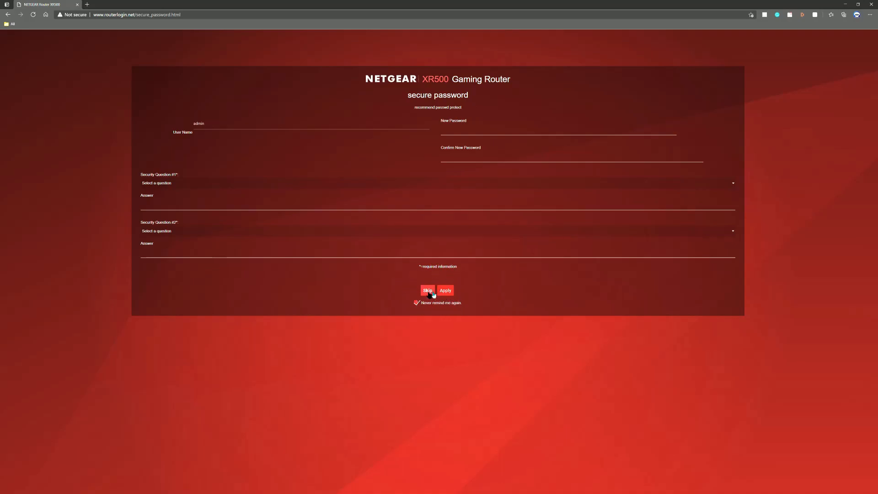
left_click(427, 290)
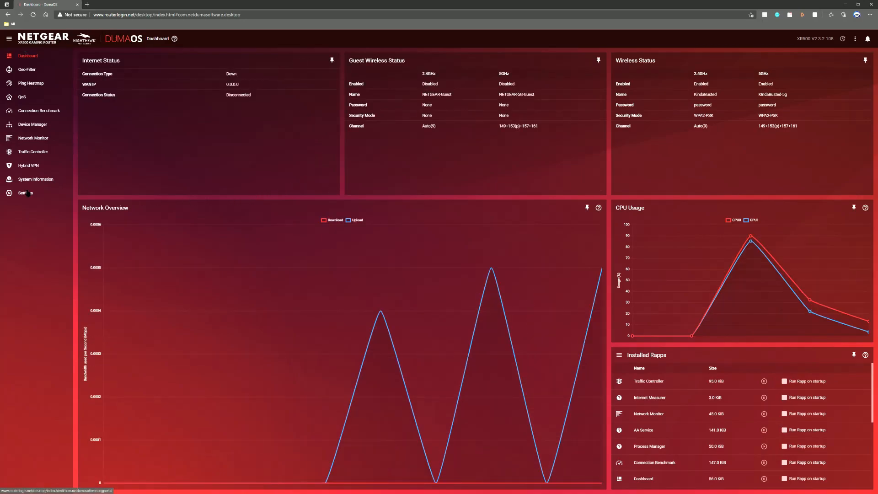
Go to Settings, then Setup > Router Mode to reach the Router/AP Mode page
left_click(25, 193)
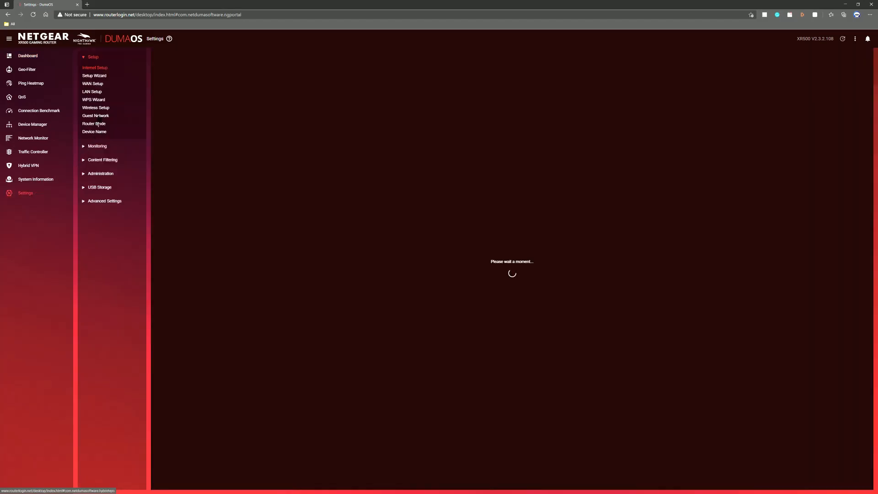
left_click(94, 67)
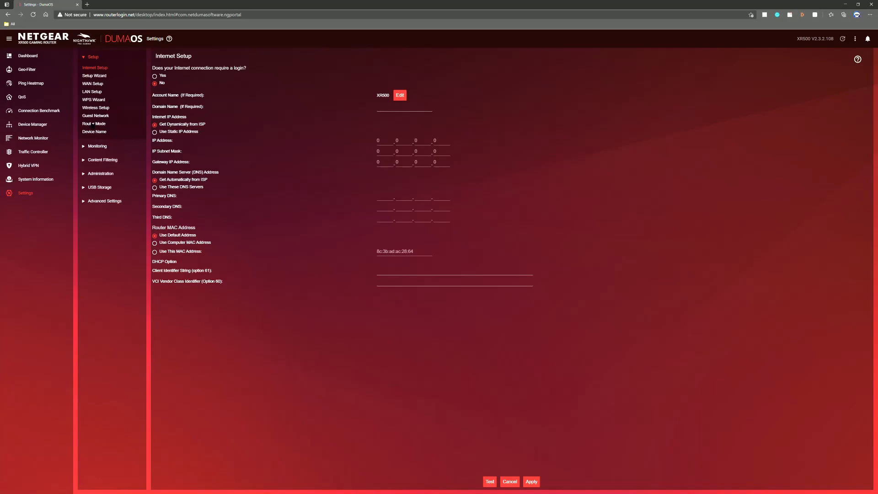
left_click(93, 124)
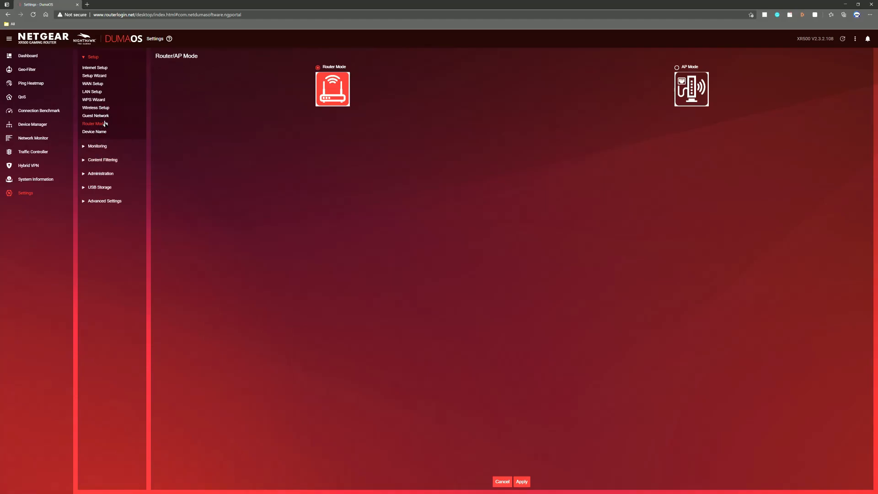
mouse_move(218, 174)
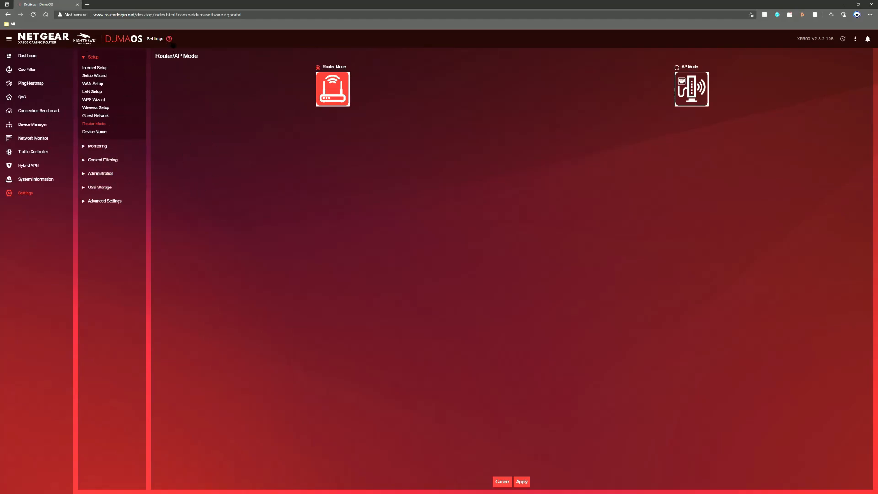
mouse_move(255, 91)
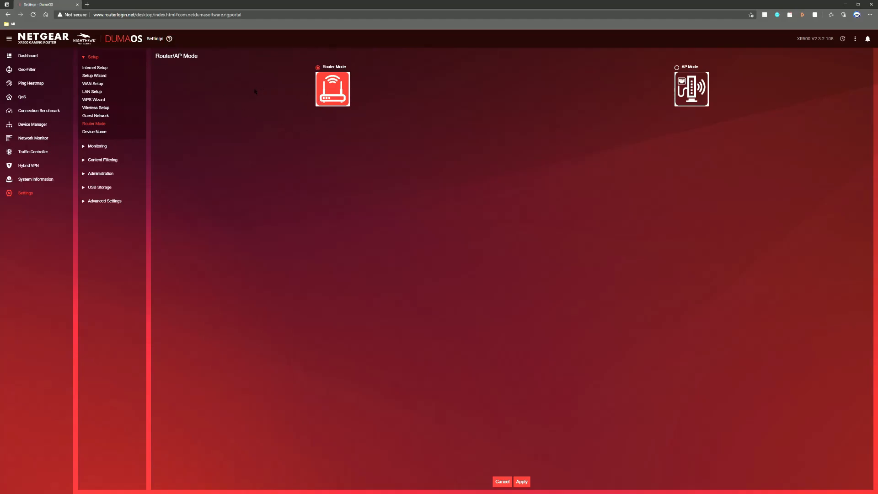
mouse_move(258, 136)
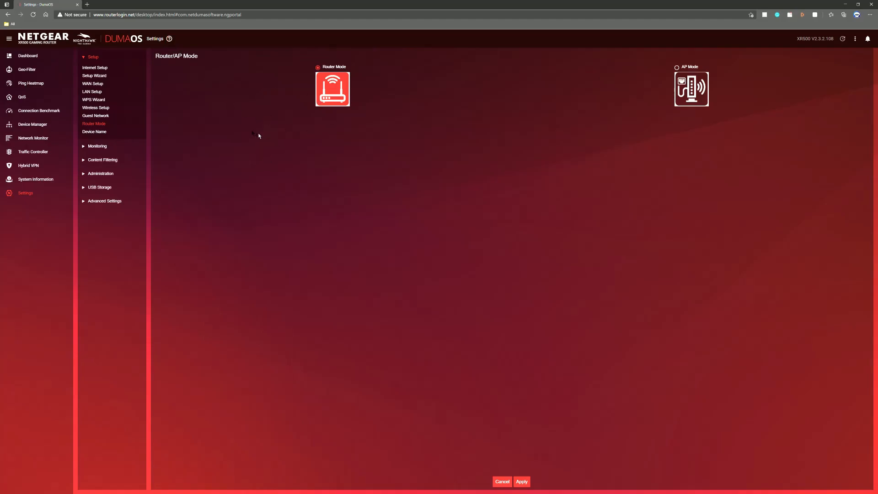
mouse_move(118, 192)
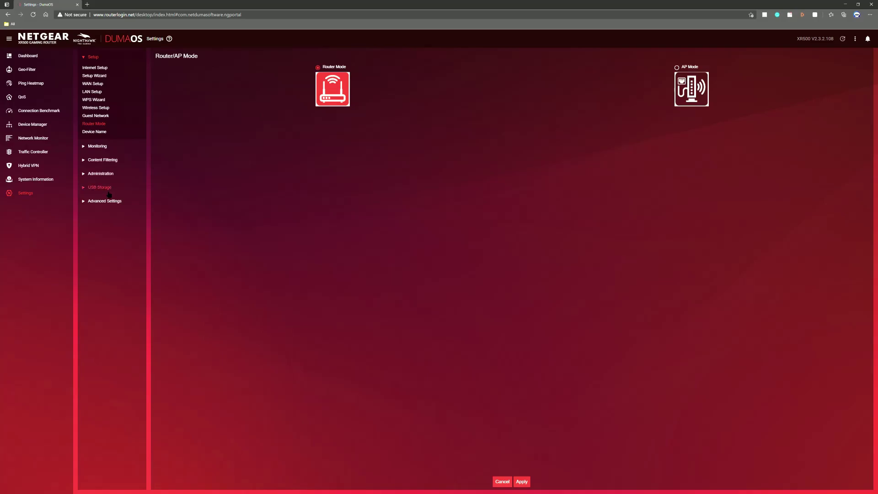
mouse_move(186, 110)
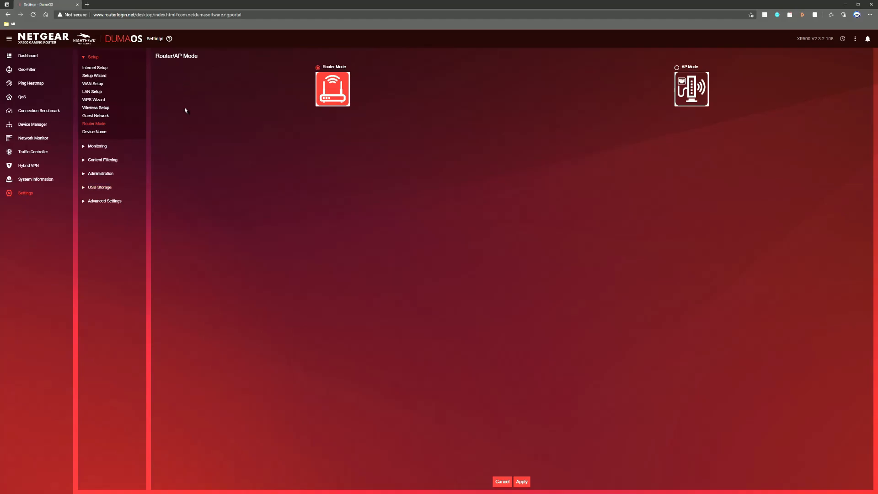
mouse_move(319, 112)
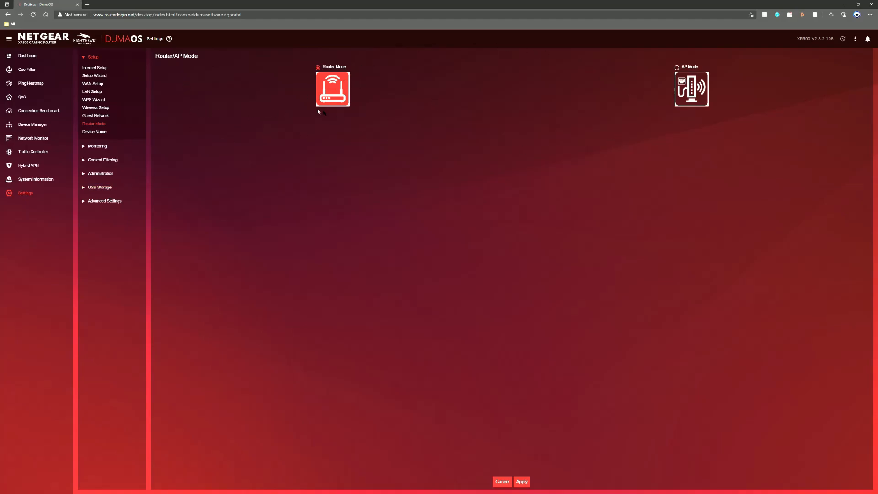
mouse_move(663, 93)
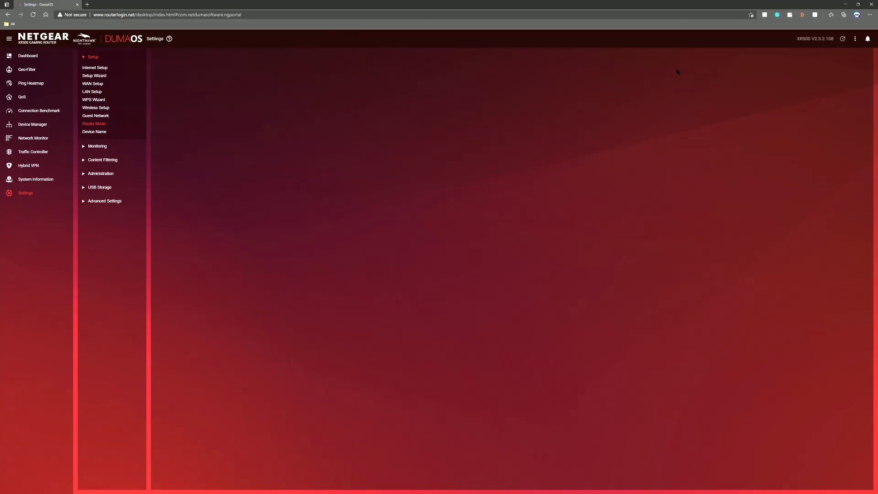
Select the AP Mode option on the Router/AP Mode page
left_click(94, 124)
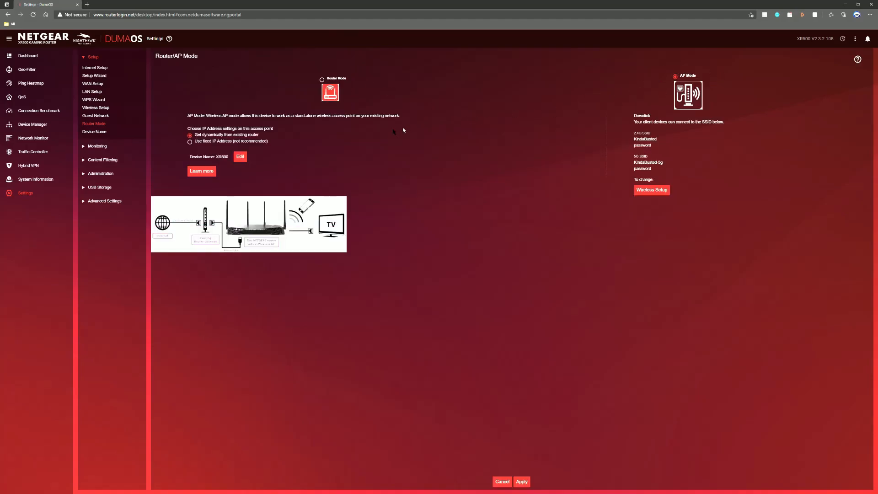
mouse_move(291, 112)
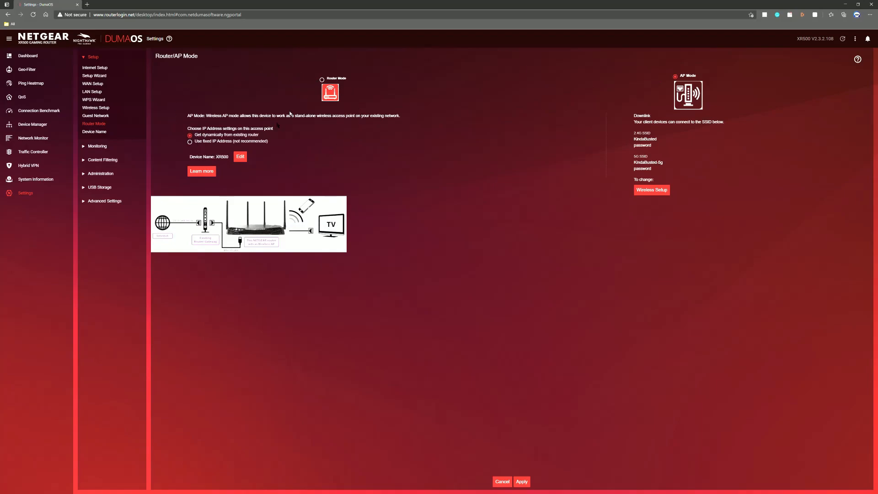
mouse_move(290, 116)
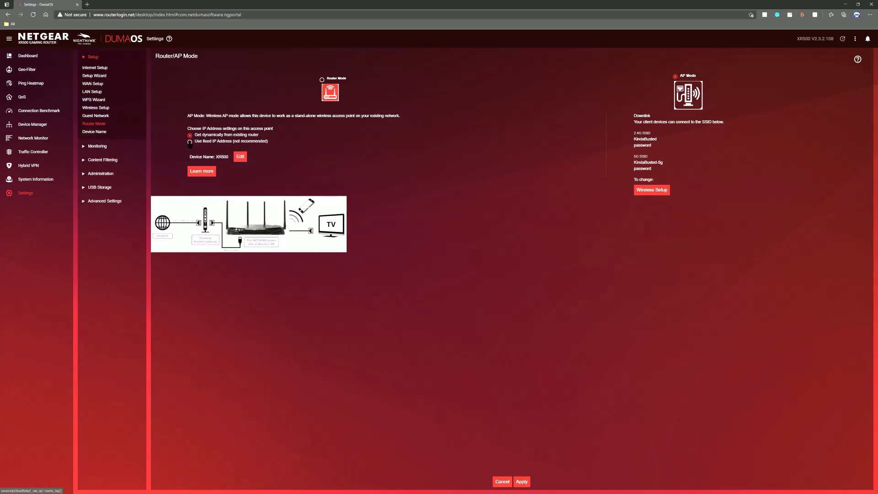
Choose Use fixed IP Address and enter the access point address 192.168.77.103
left_click(190, 141)
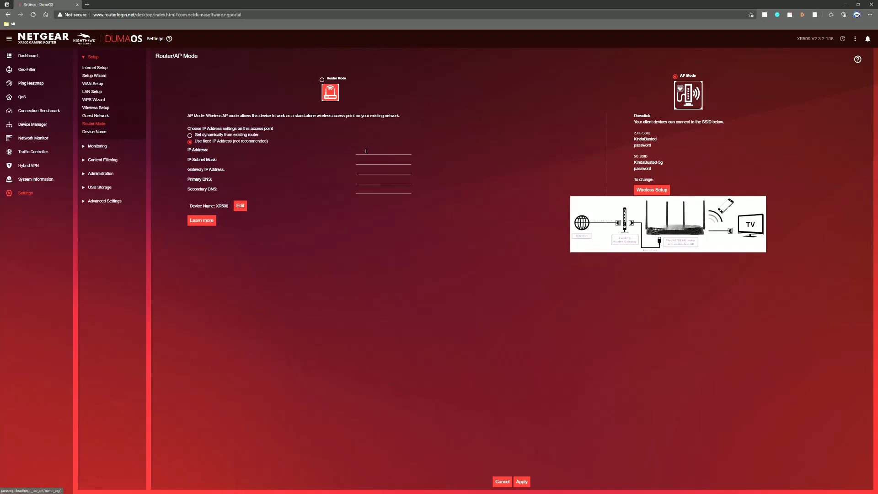
left_click(383, 150)
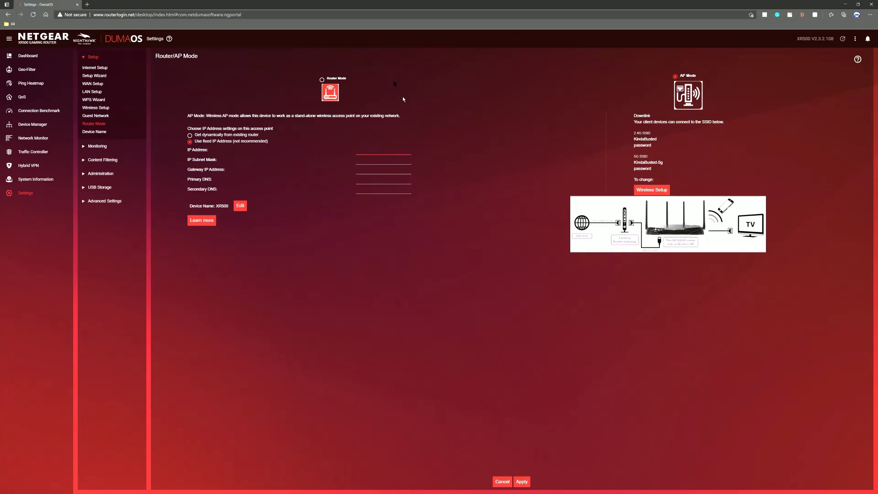
left_click(384, 150)
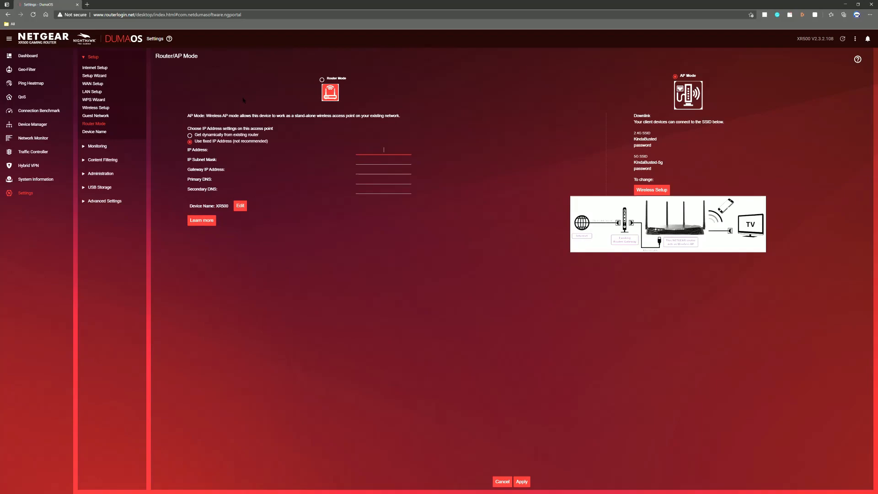
mouse_move(243, 100)
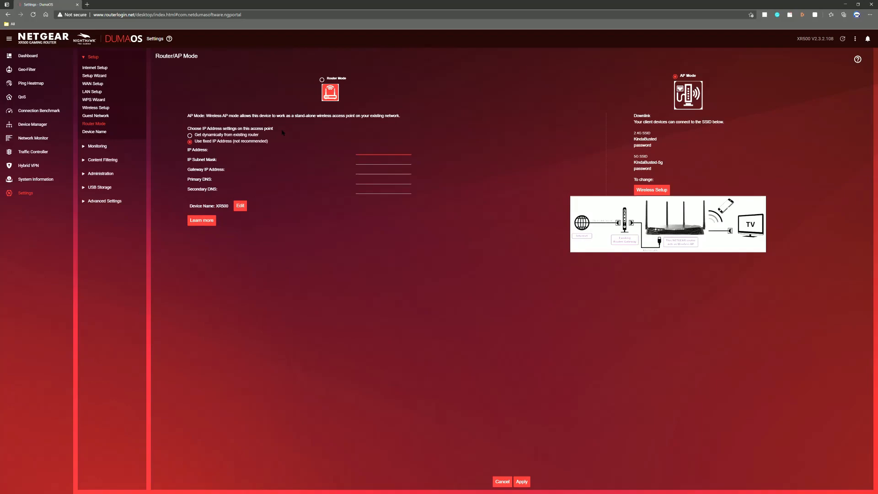
type("1")
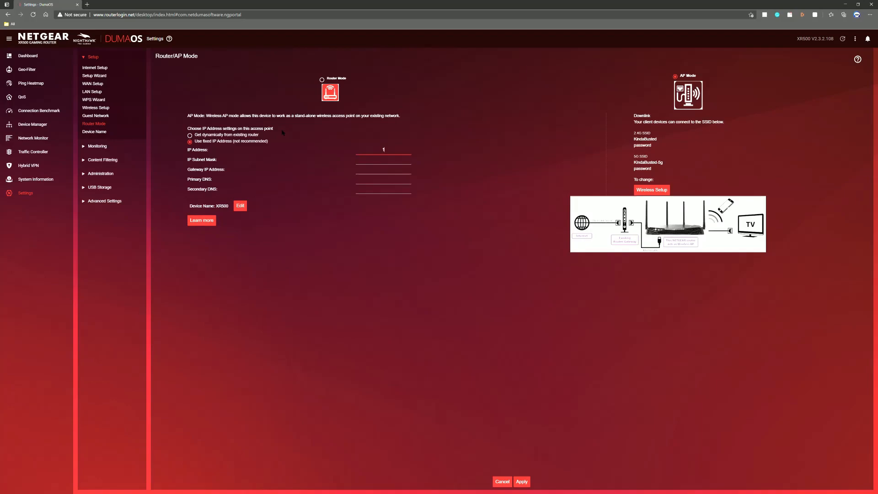
type("92.")
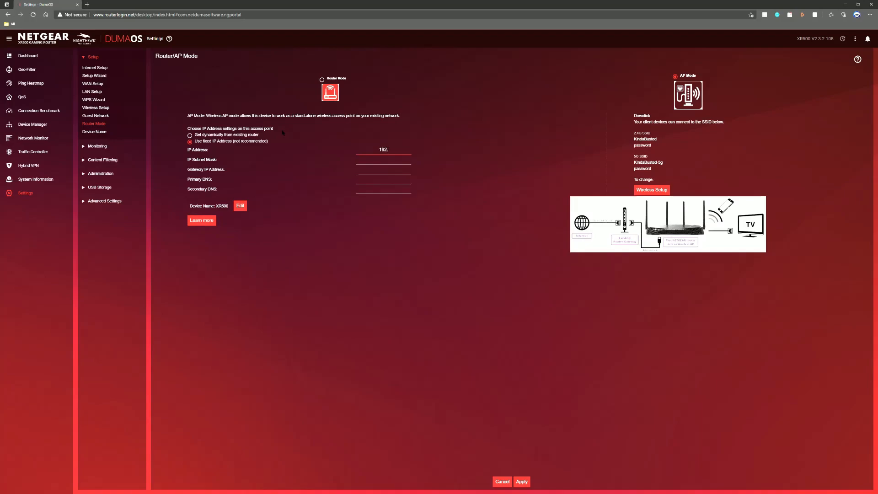
type("168")
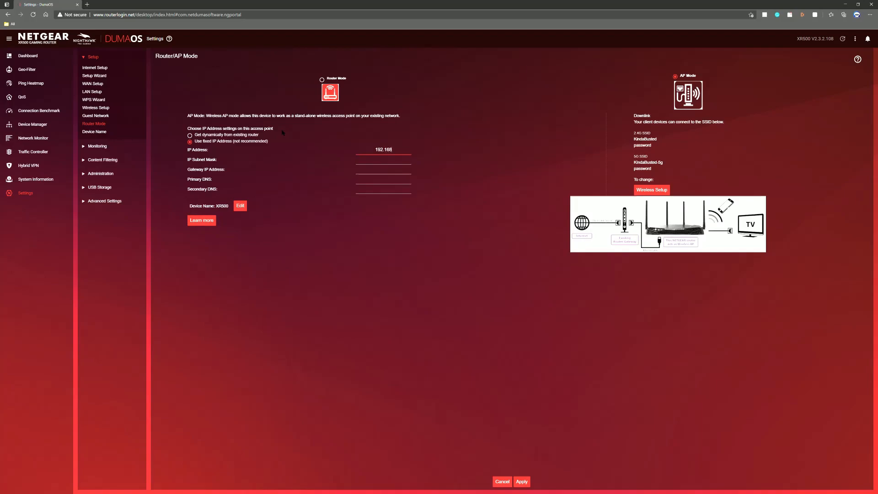
type(".7")
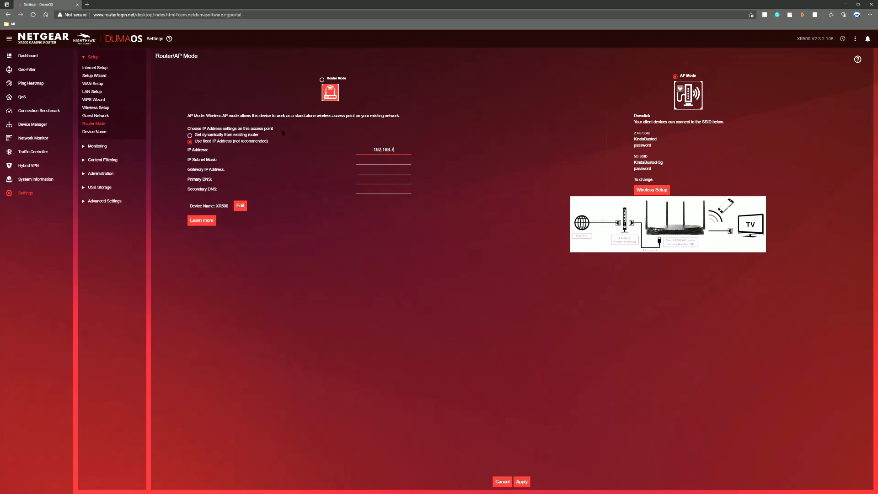
type("7.1")
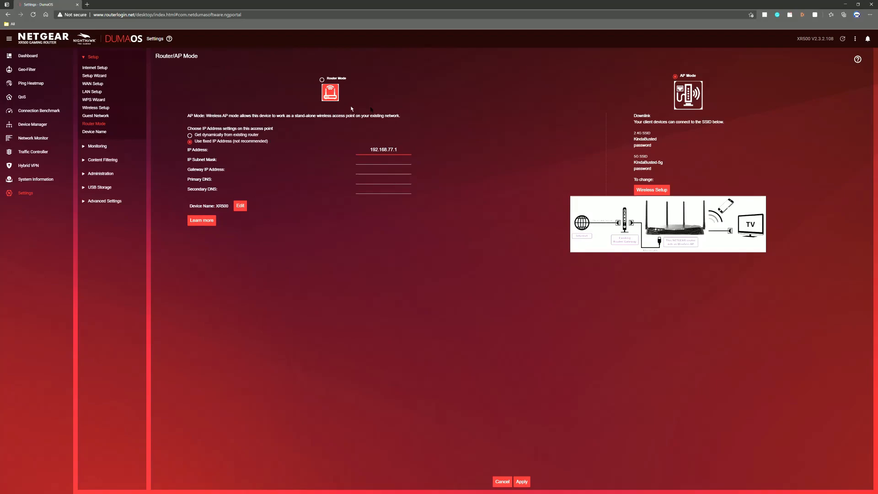
mouse_move(447, 144)
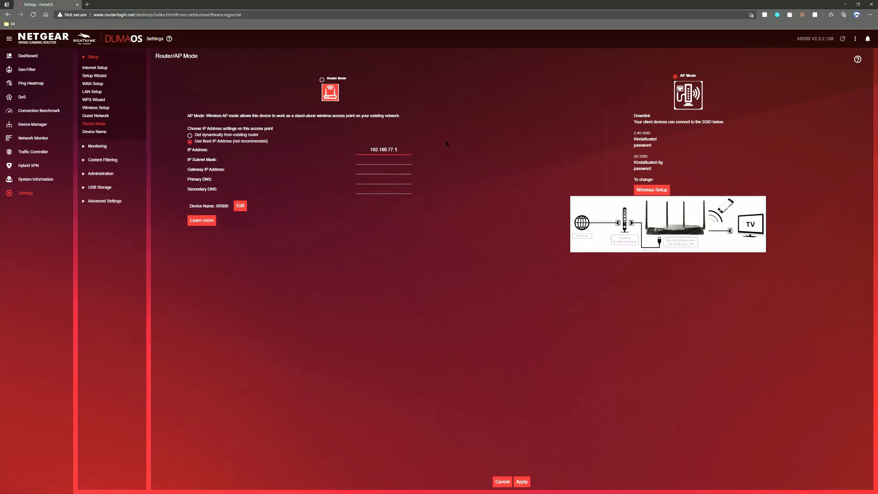
type("03")
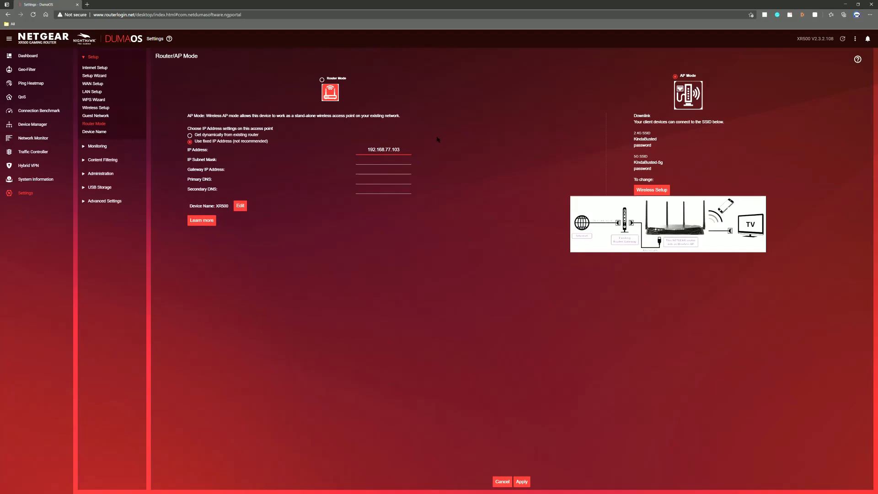
mouse_move(441, 126)
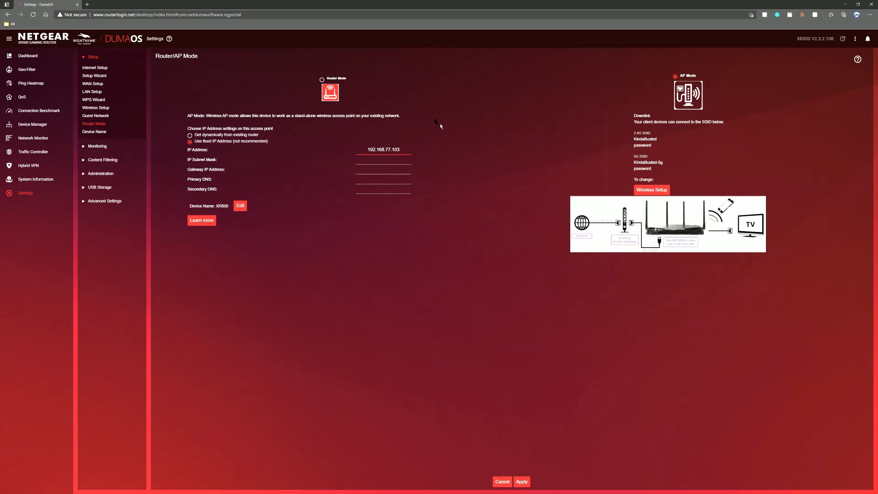
mouse_move(339, 167)
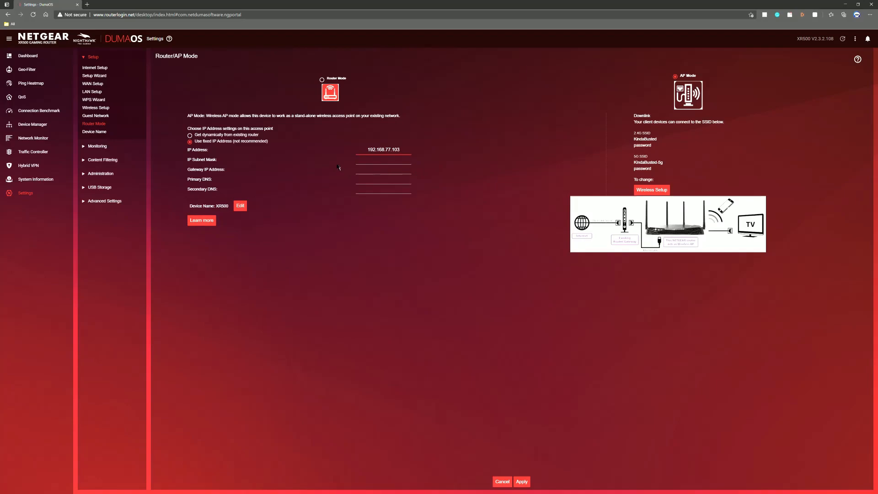
mouse_move(354, 114)
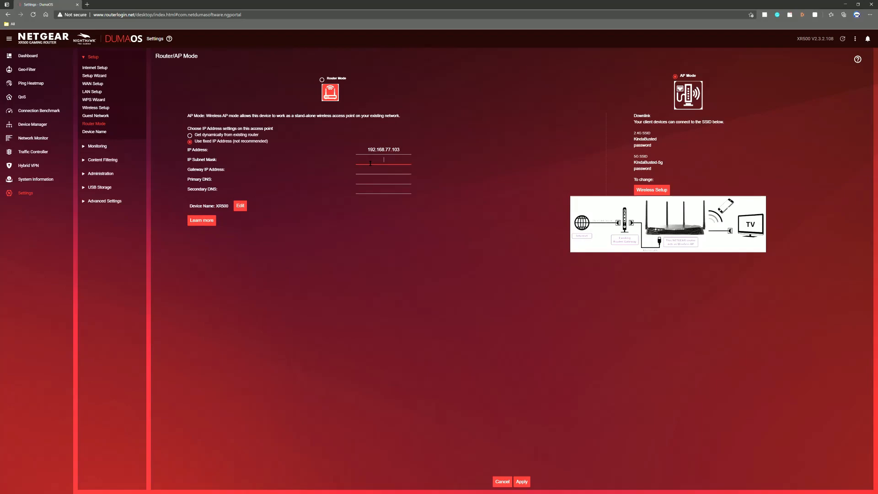
Fill in the subnet mask, plus gateway and primary DNS 192.168.77.1
type("255.255.255.0")
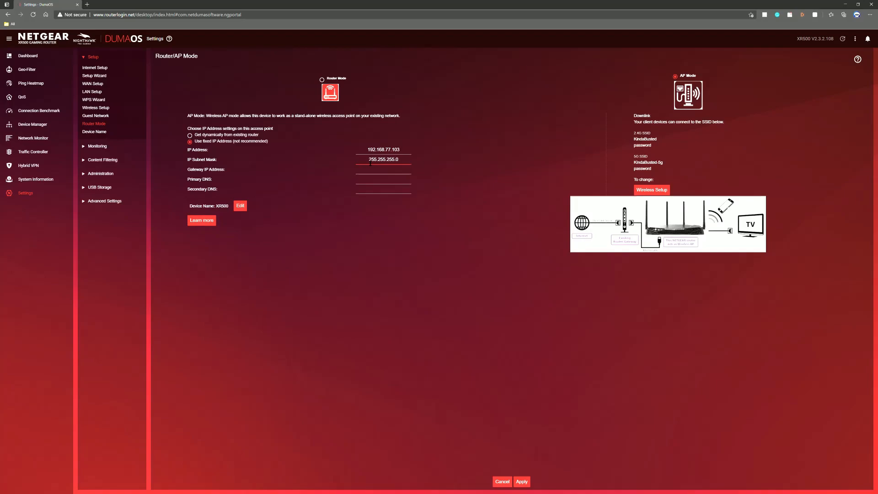
left_click(383, 169)
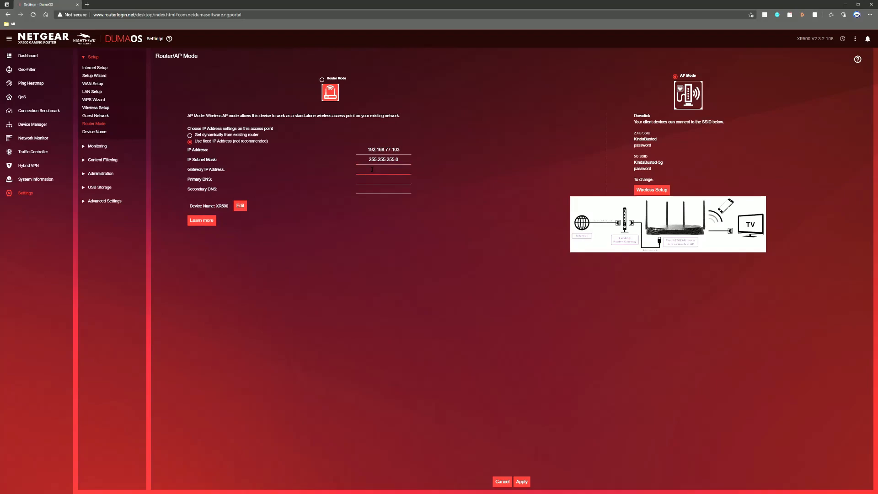
type("192.168.77.")
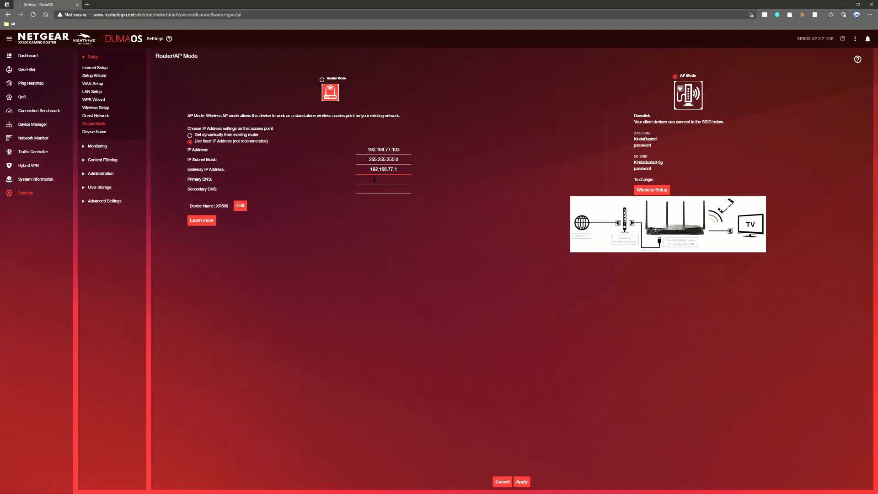
type("1")
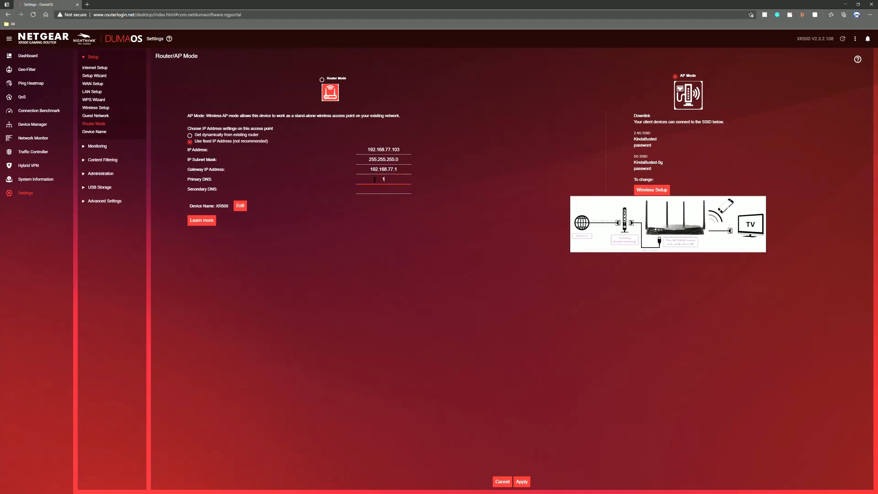
type("192.168.77.1")
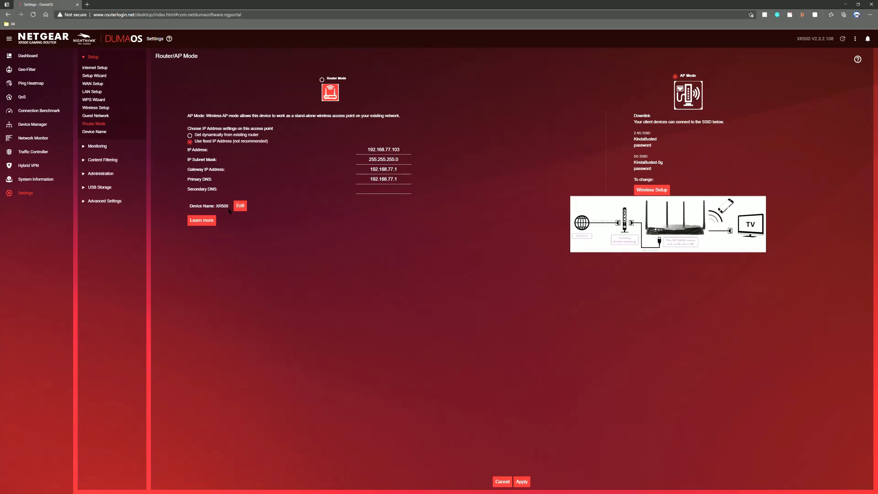
mouse_move(683, 113)
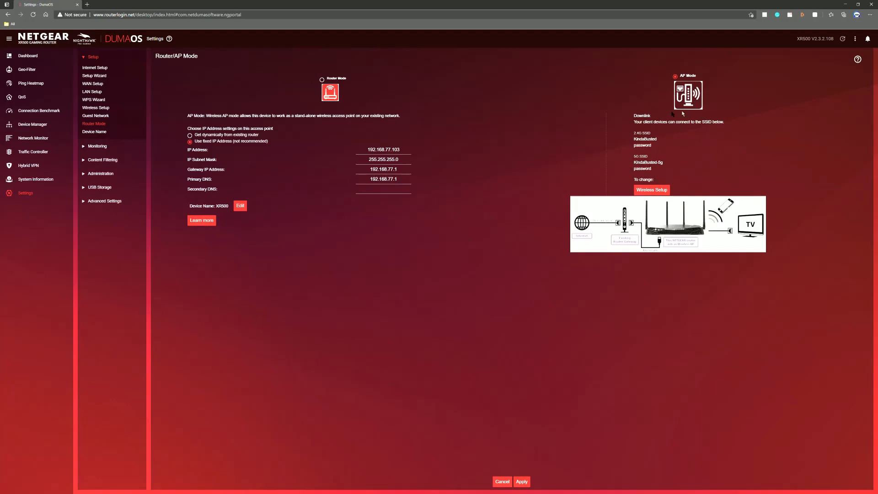
mouse_move(609, 169)
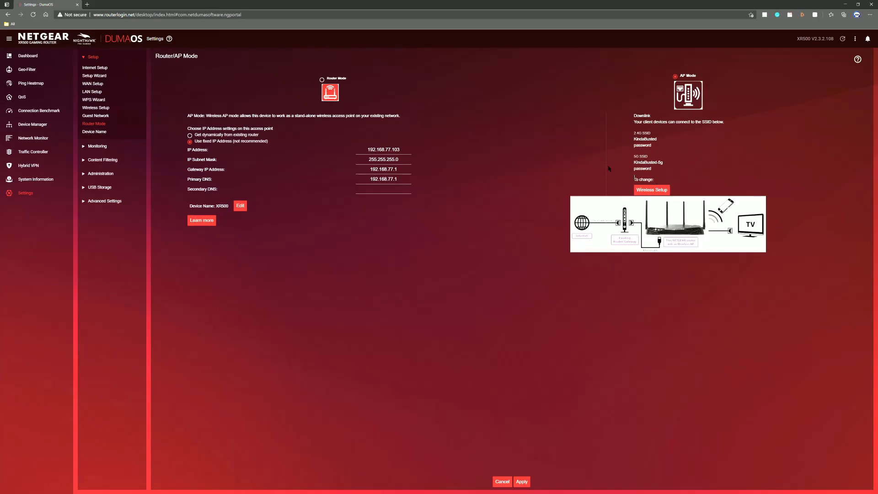
mouse_move(565, 332)
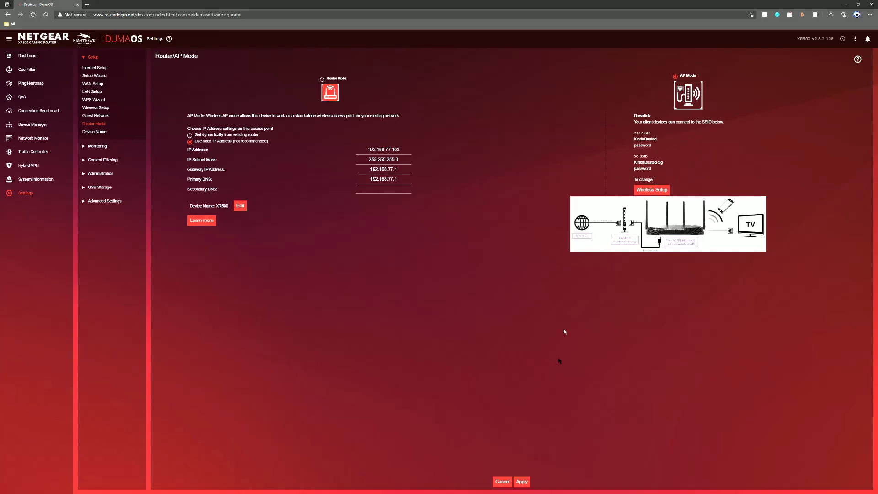
Apply the AP mode settings and confirm the IP-change warning
left_click(521, 481)
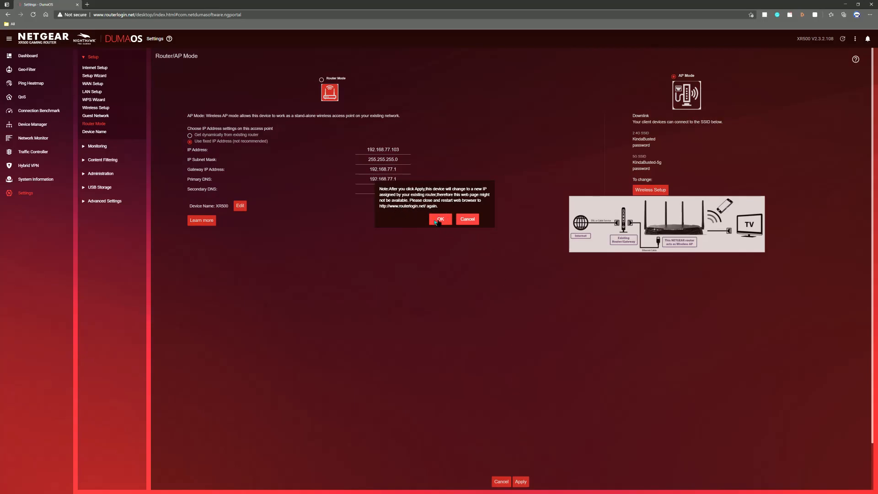
left_click(441, 219)
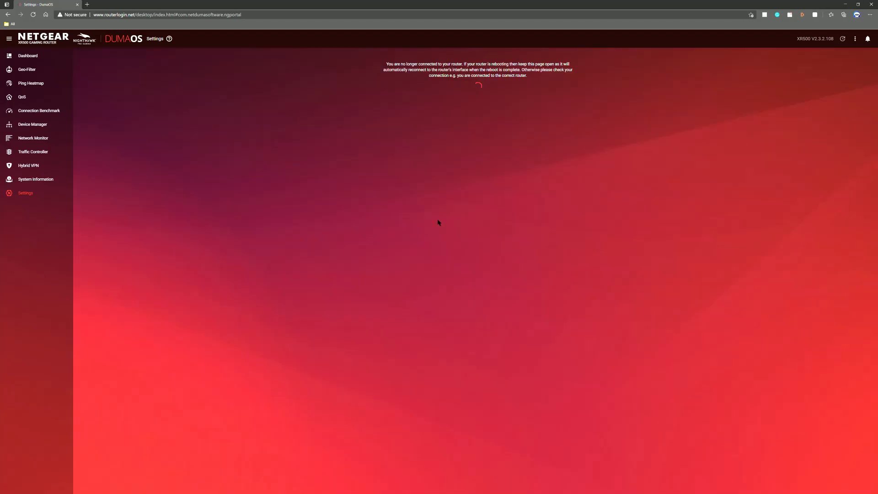
mouse_move(432, 223)
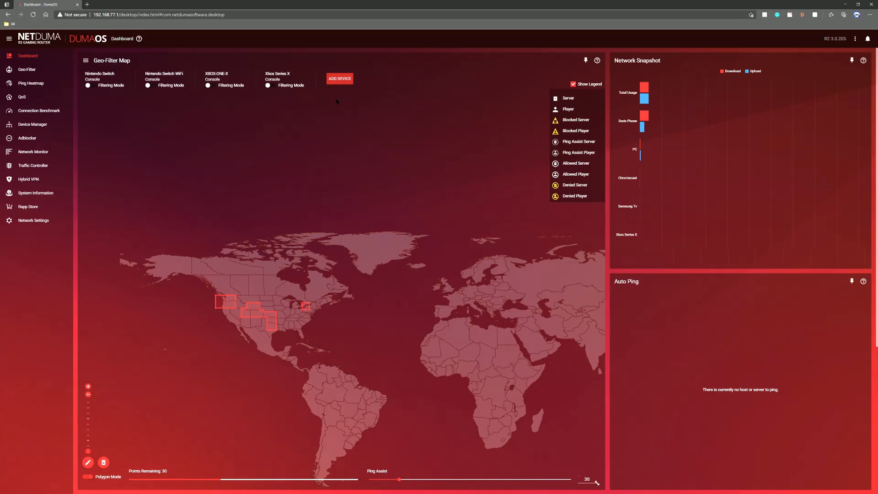
mouse_move(239, 144)
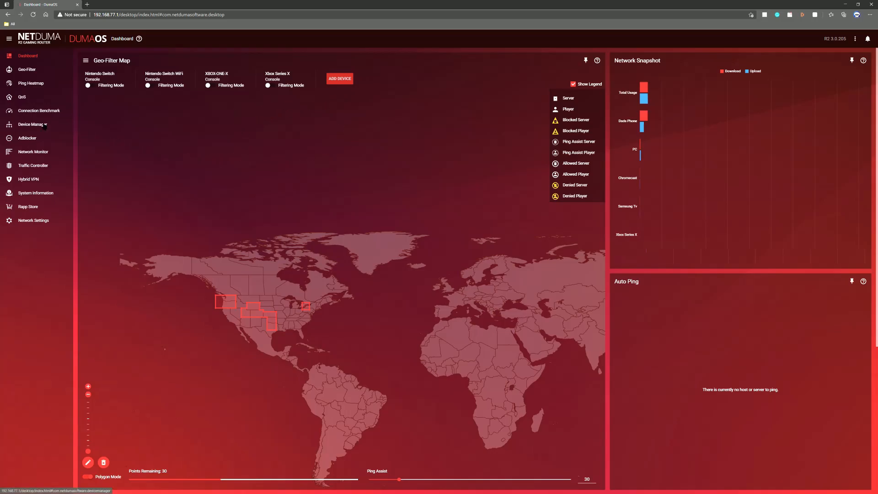
Open Device Manager and scroll the devices table to the XR500 wired computer row
left_click(32, 124)
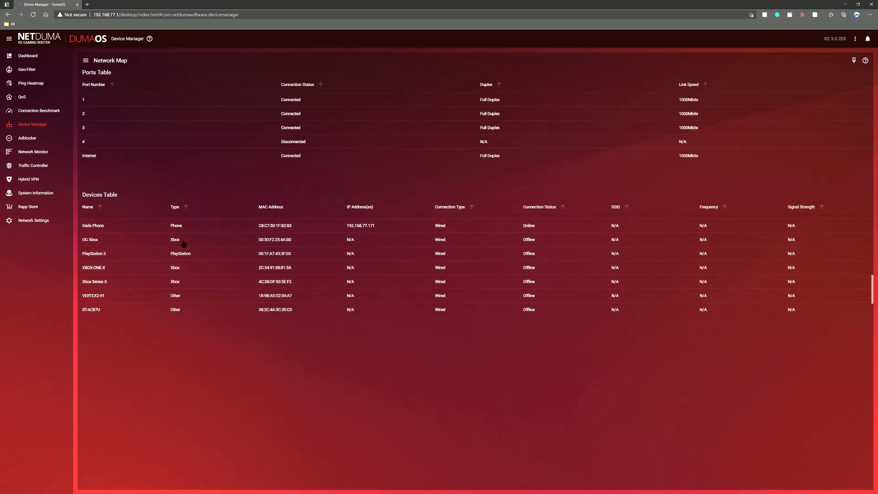
scroll("down", 3)
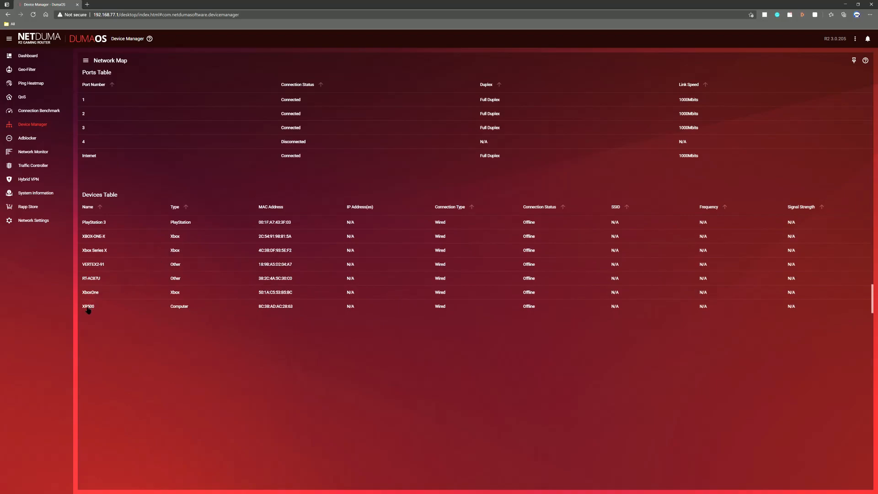
mouse_move(304, 307)
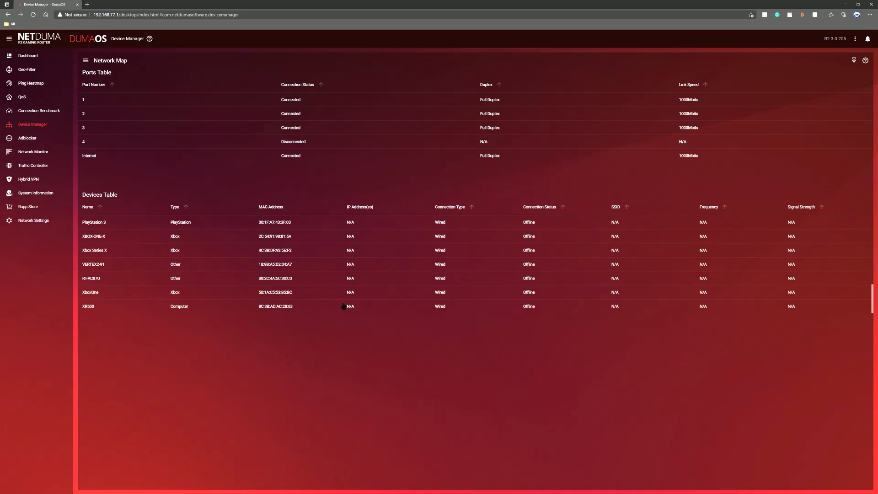
mouse_move(41, 225)
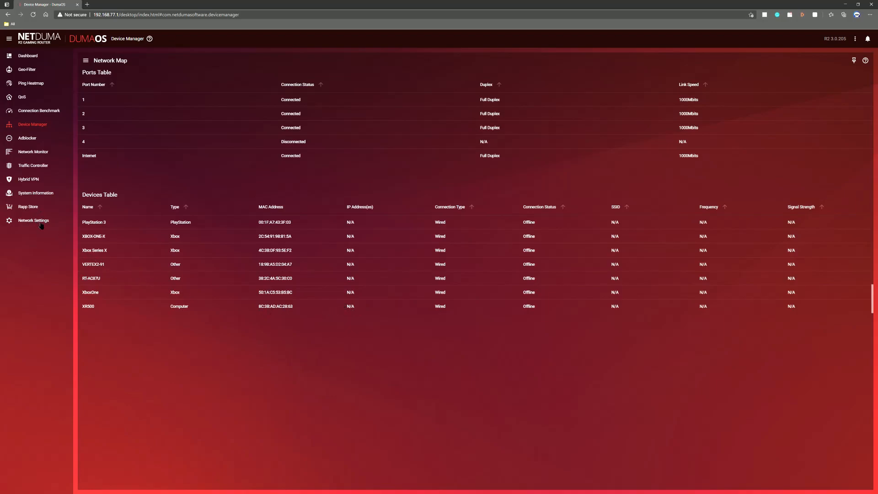
Reserve host 103 for the XR500 under Network Settings > LAN > DHCP and save
left_click(33, 220)
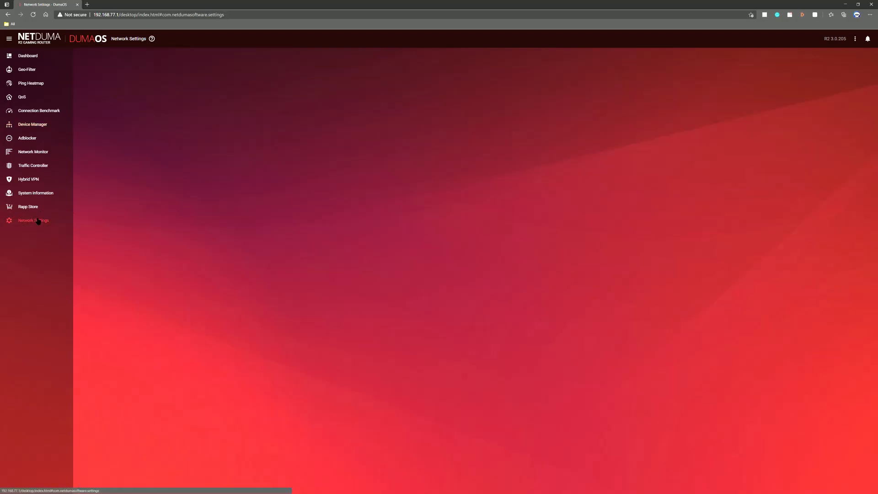
left_click(33, 220)
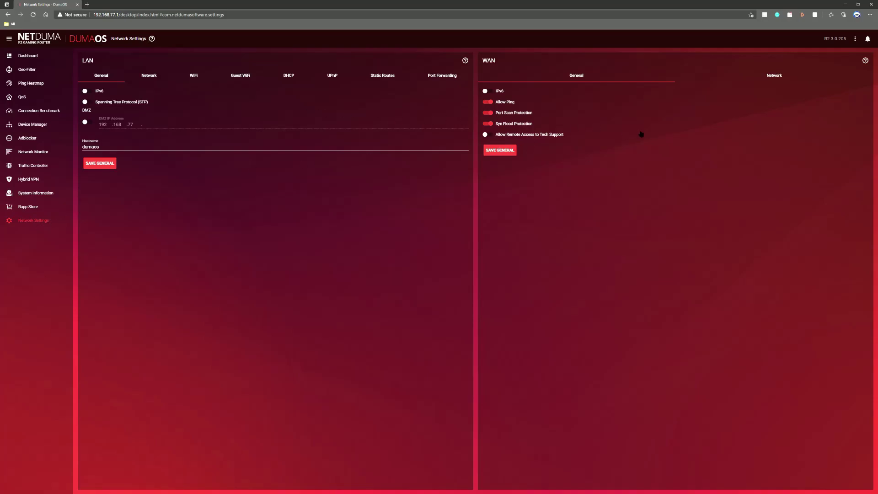
mouse_move(625, 110)
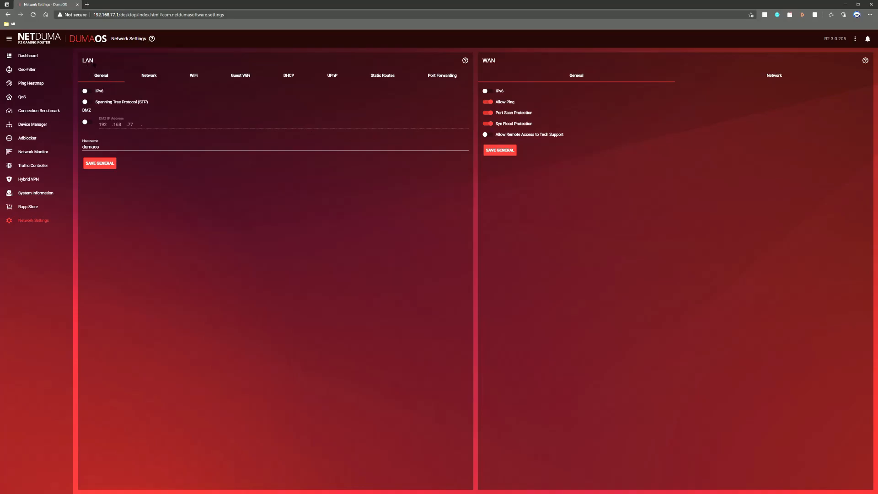
mouse_move(267, 86)
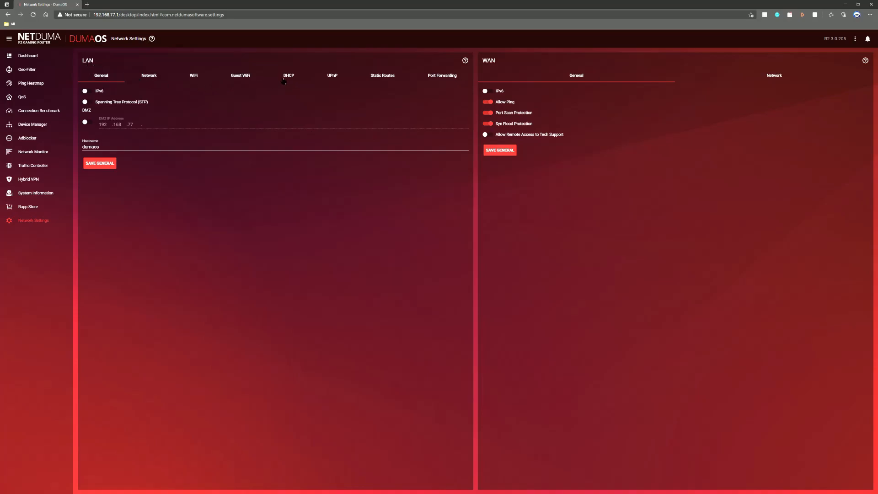
mouse_move(338, 120)
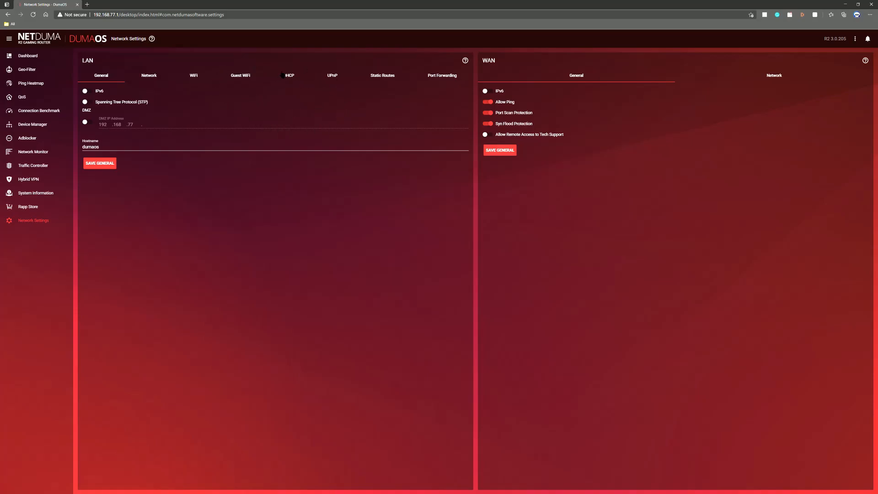
mouse_move(288, 79)
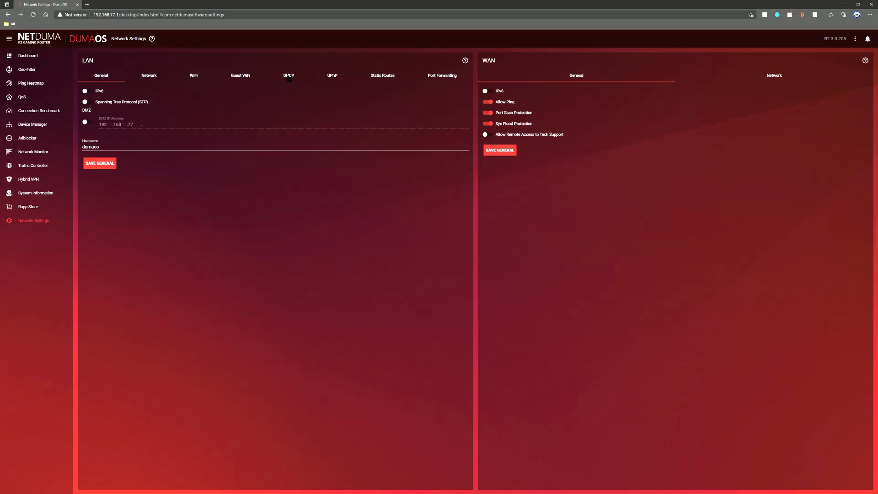
left_click(289, 75)
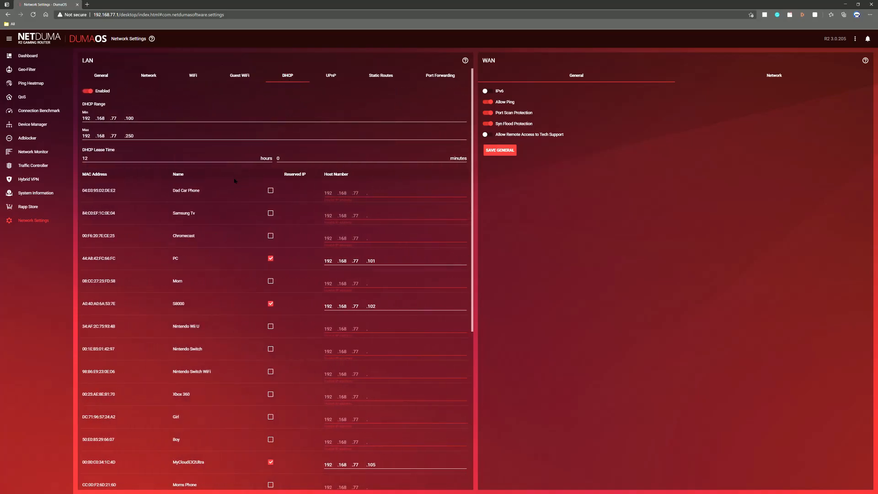
scroll("down", 3)
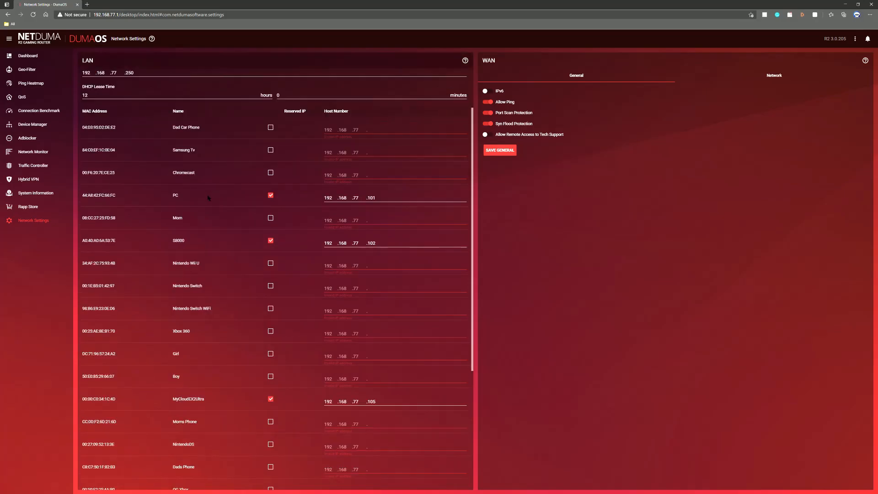
scroll("down", 3)
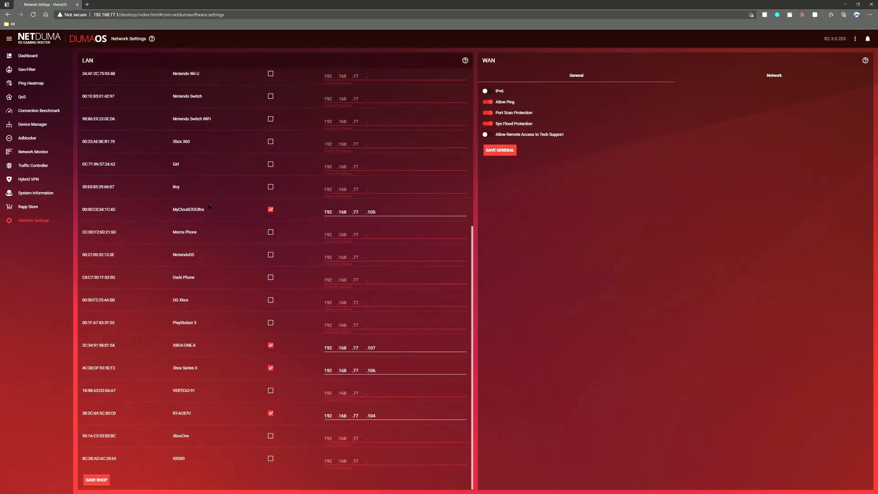
mouse_move(294, 293)
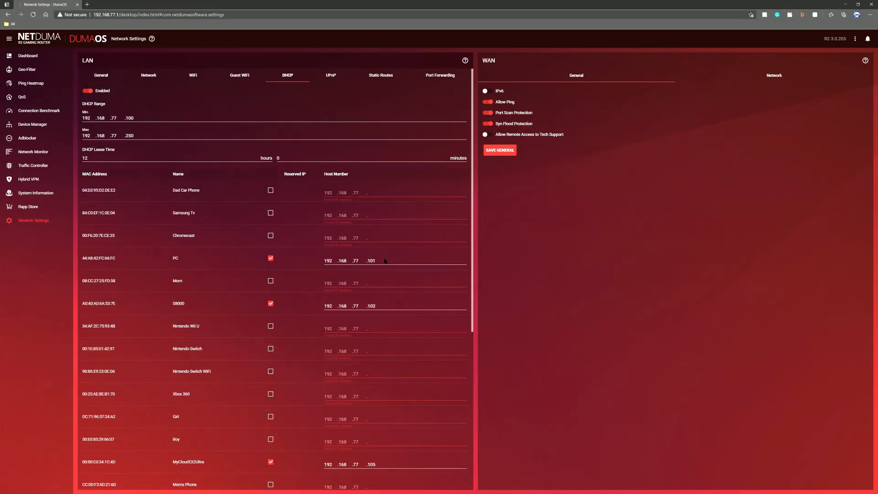
scroll("down", 3)
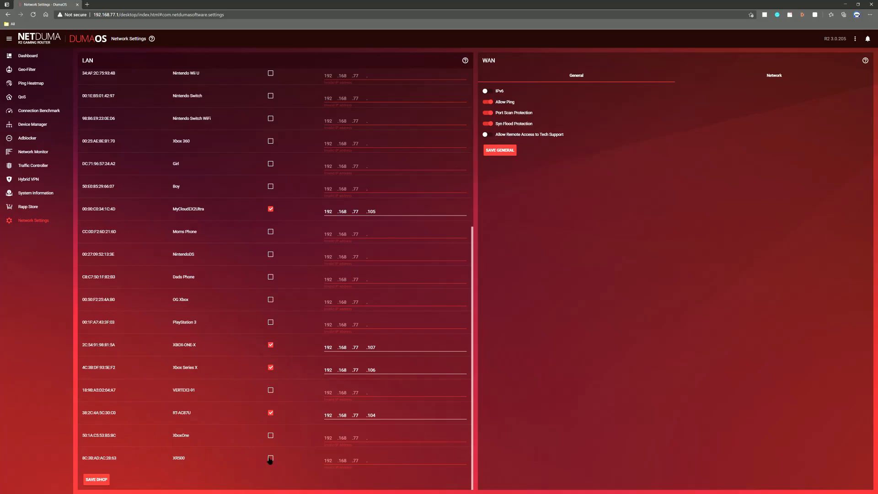
left_click(271, 458)
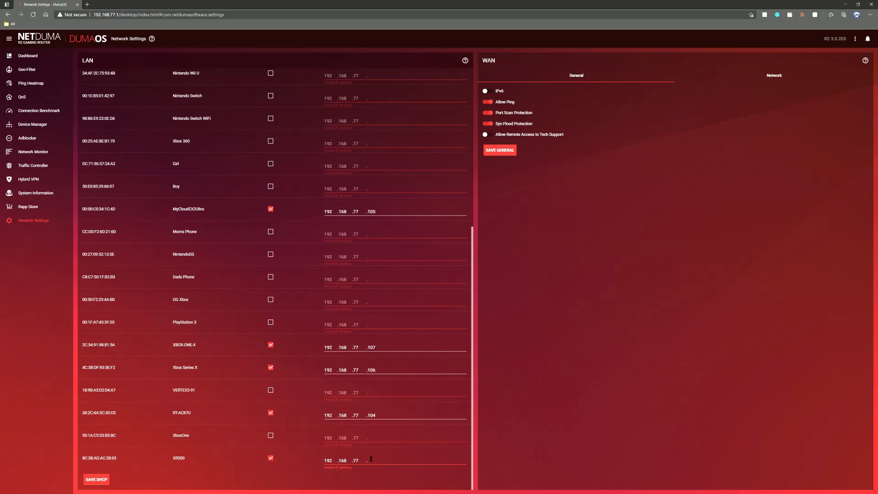
type("1")
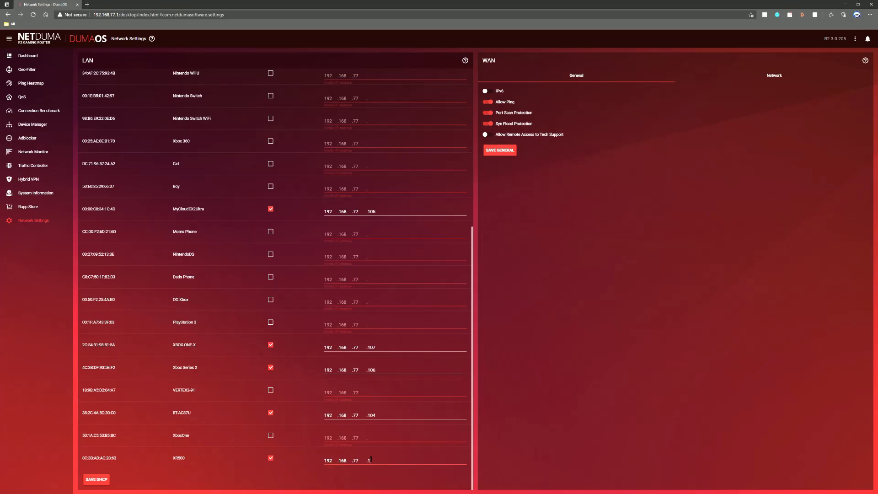
type("03")
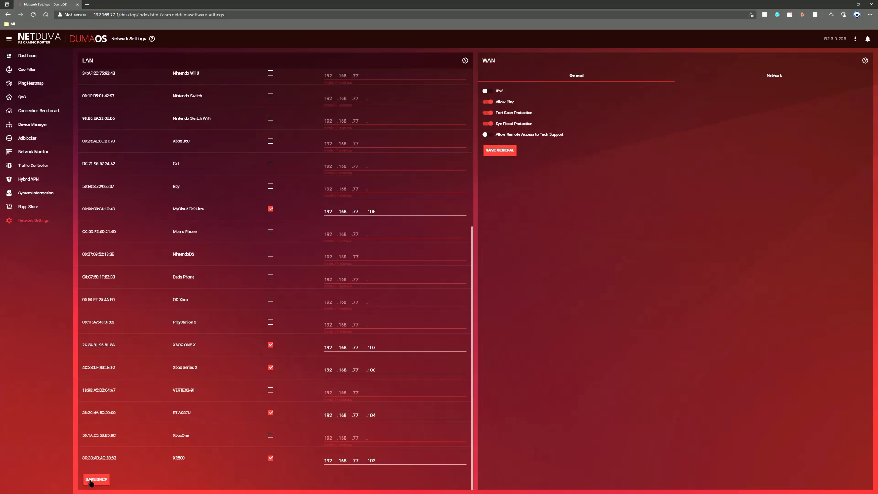
left_click(96, 478)
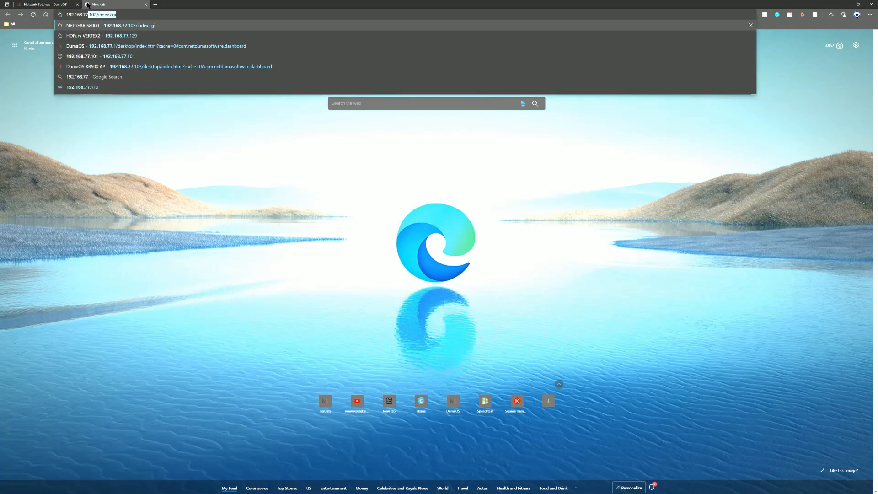
type("192.168.77.103")
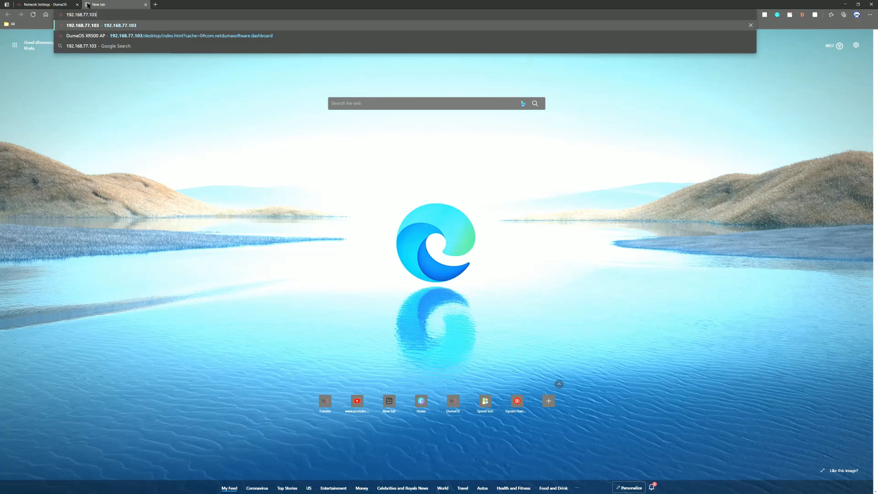
key("Enter")
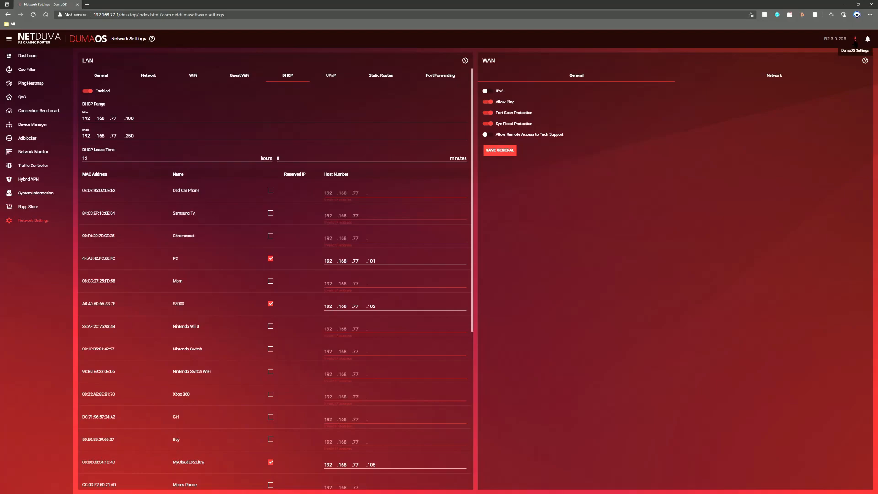
Reboot the NetDuma R2, acknowledge the rebooting notice, and return to the Dashboard
left_click(855, 38)
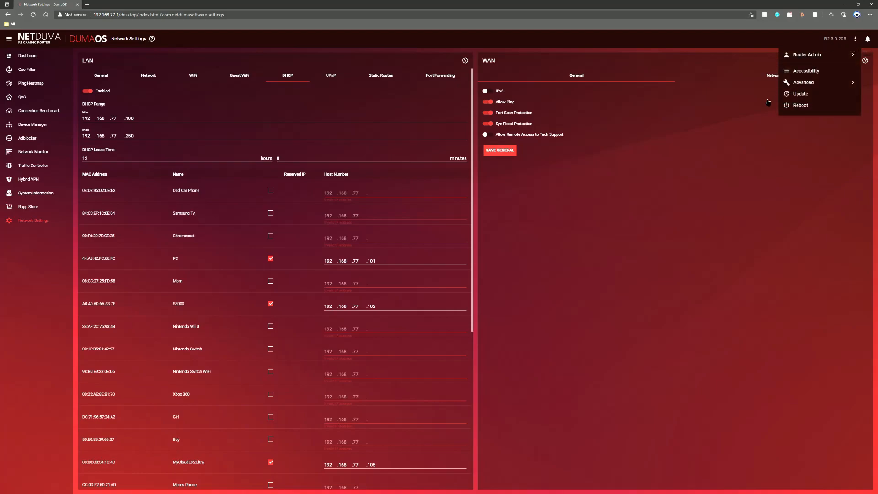
left_click(800, 105)
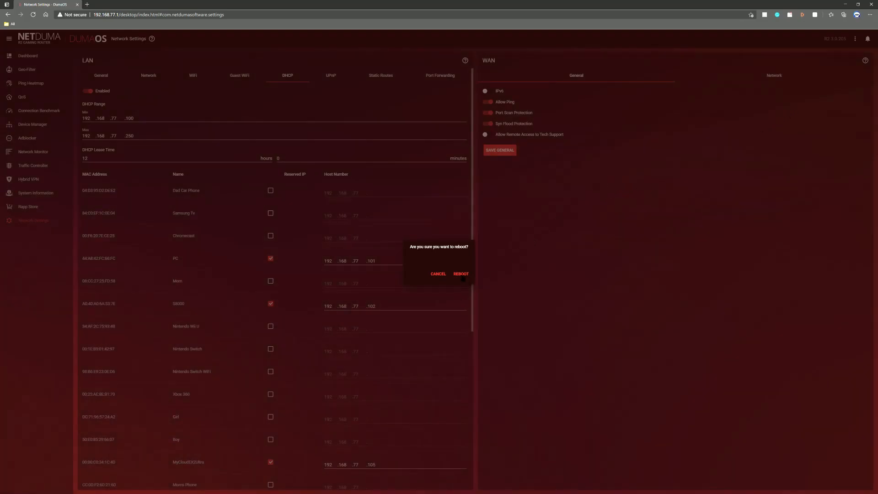
left_click(461, 274)
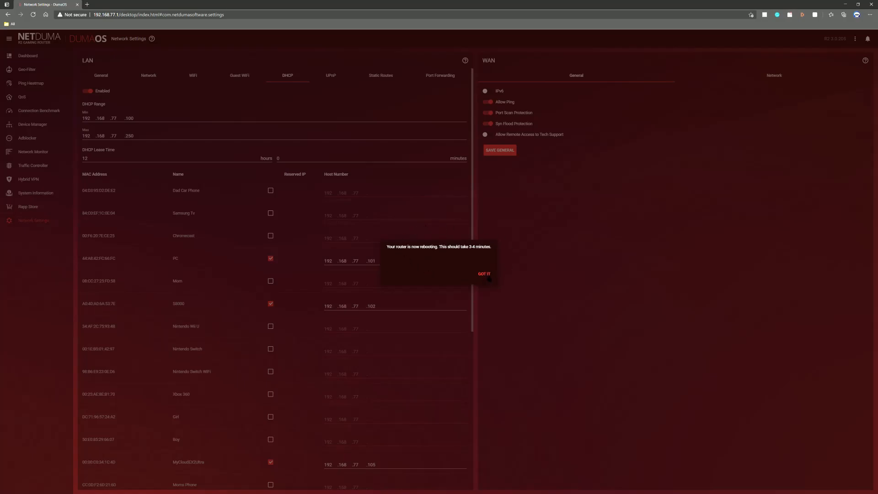
left_click(484, 273)
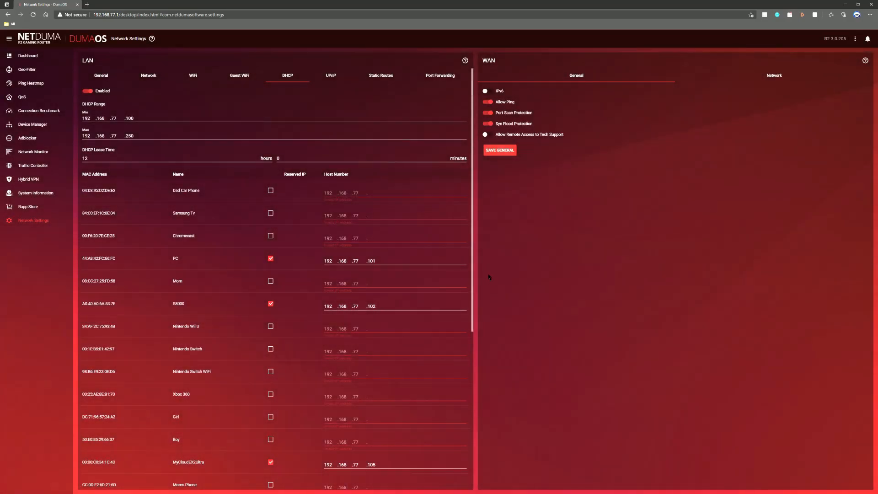
mouse_move(446, 277)
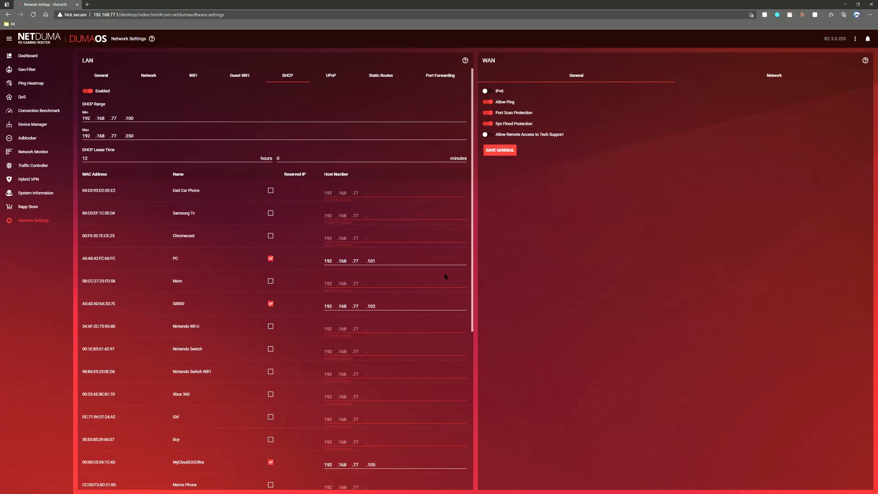
mouse_move(161, 143)
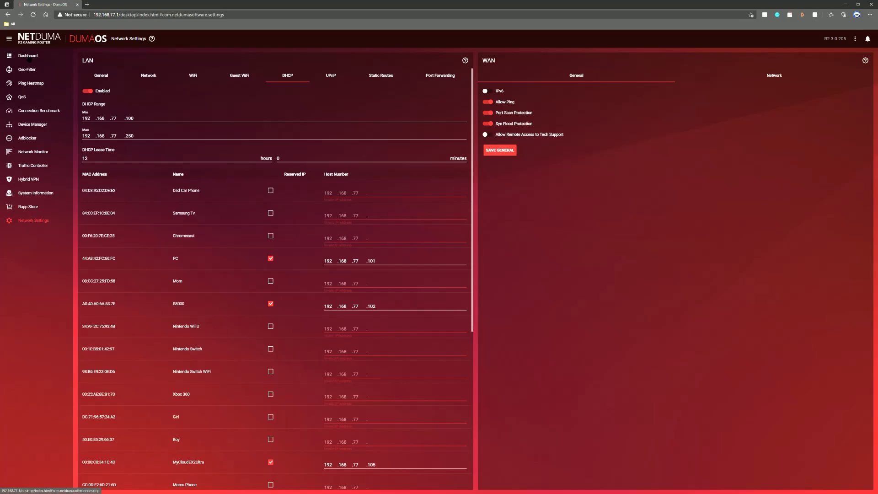
left_click(27, 55)
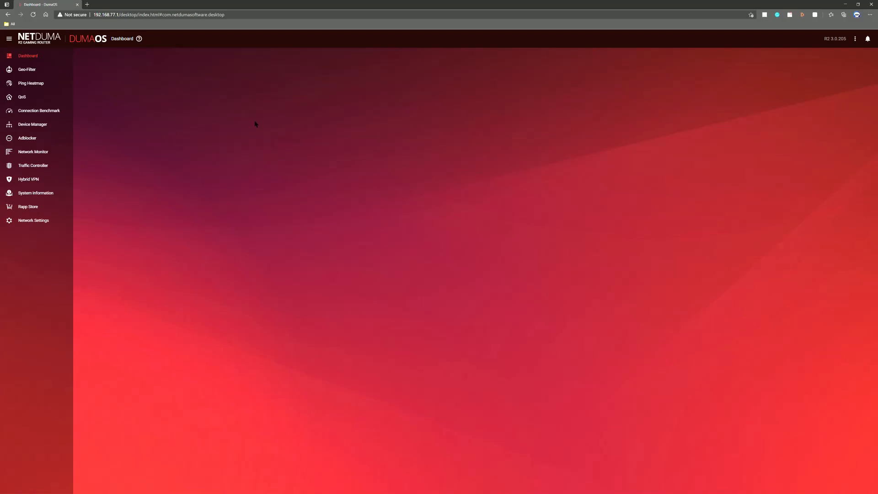
mouse_move(234, 152)
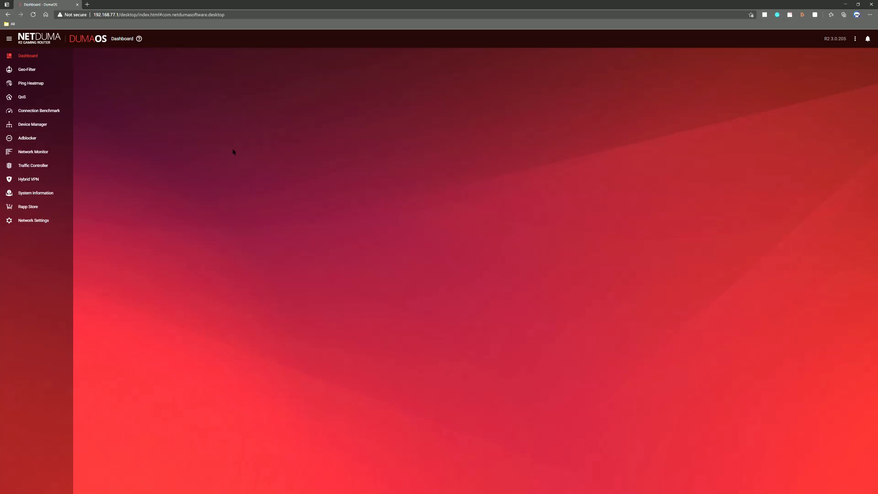
mouse_move(229, 157)
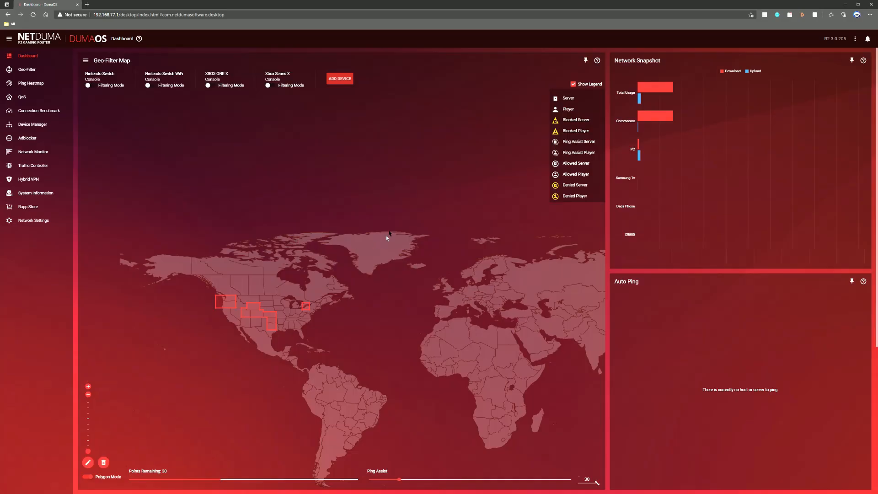
mouse_move(234, 186)
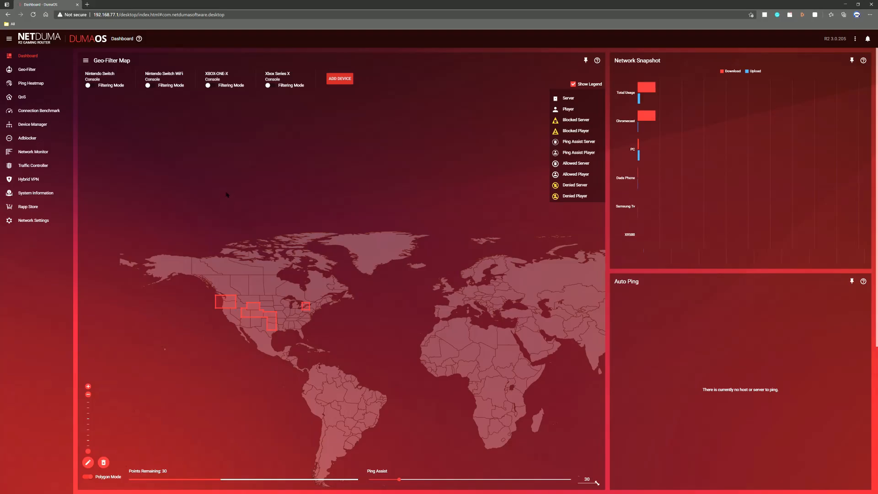
mouse_move(443, 278)
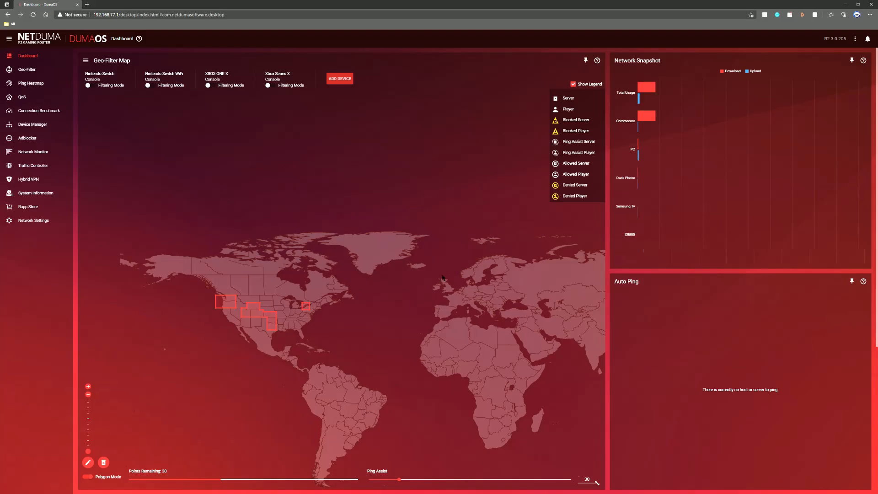
mouse_move(356, 219)
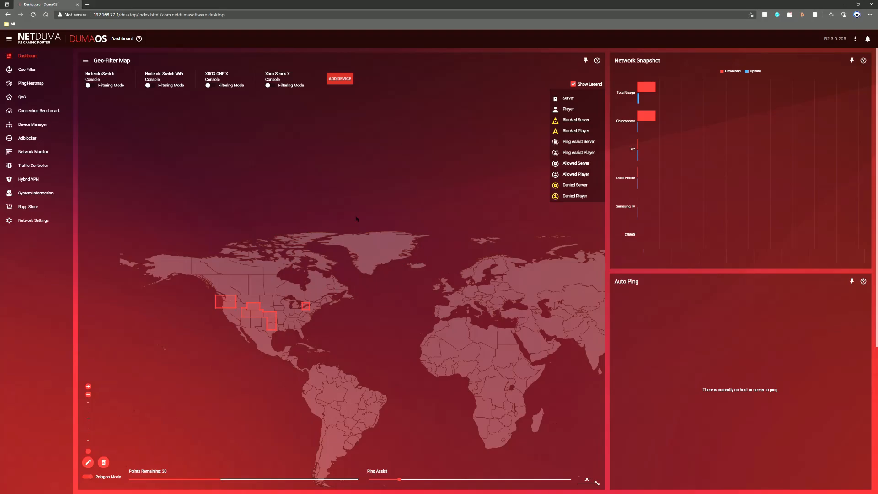
mouse_move(328, 204)
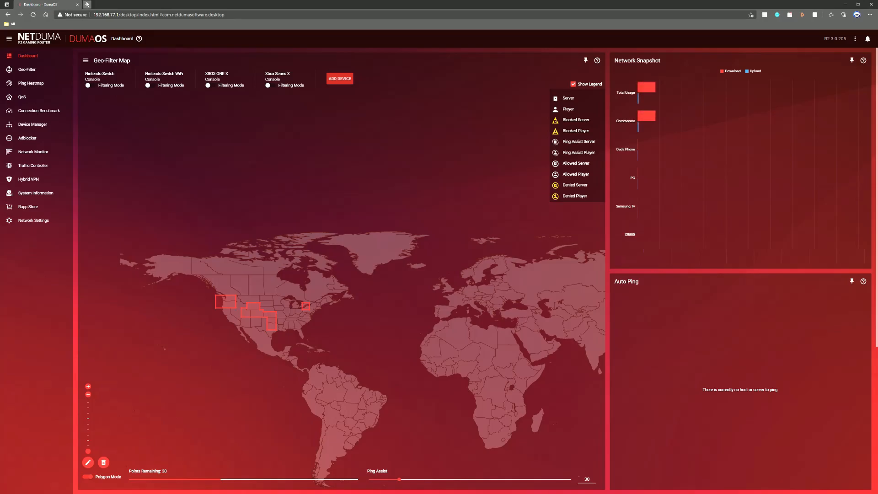
Let the Geo-Filter map, Network Snapshot and Auto Ping panels load, then open a new tab
left_click(155, 4)
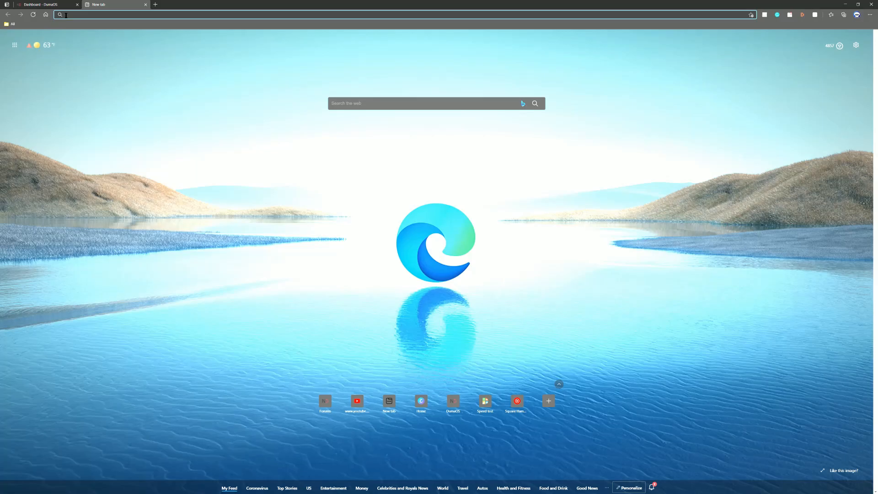
Enter the XR500's IP address in the new tab's address bar
type("192.168.1")
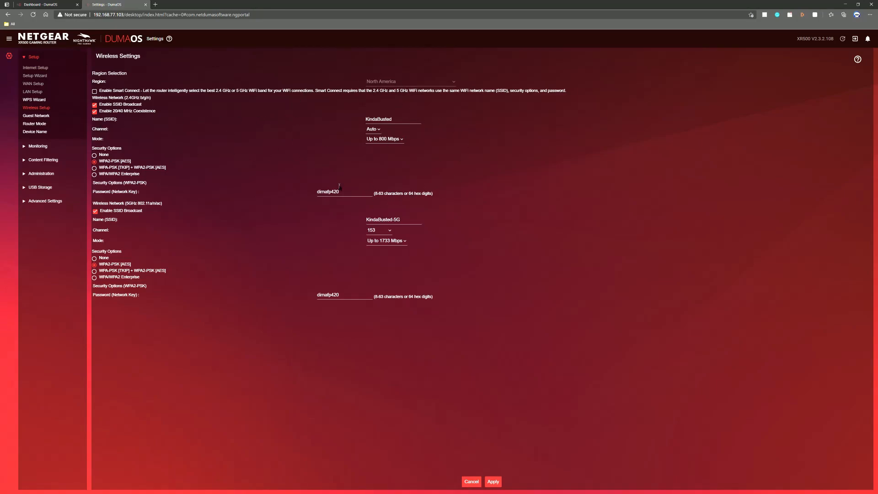
mouse_move(445, 110)
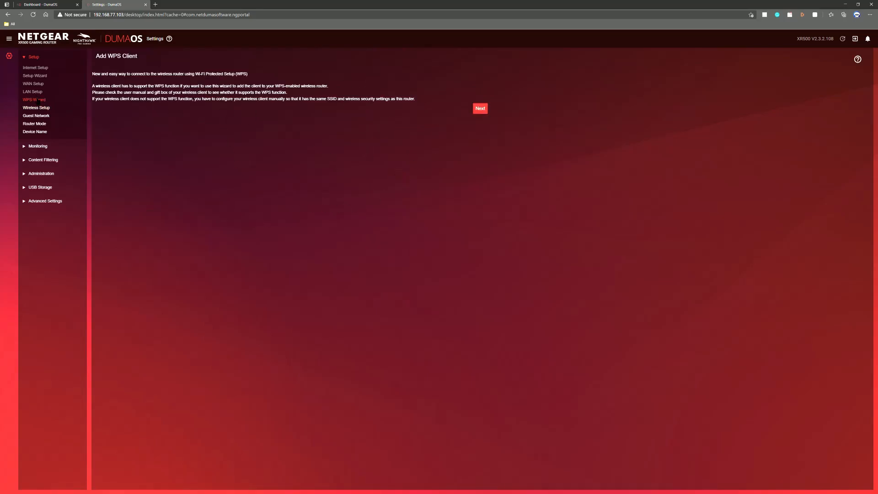
View Guest Network, confirm AP Mode is selected, then view Device Name XR500
left_click(35, 115)
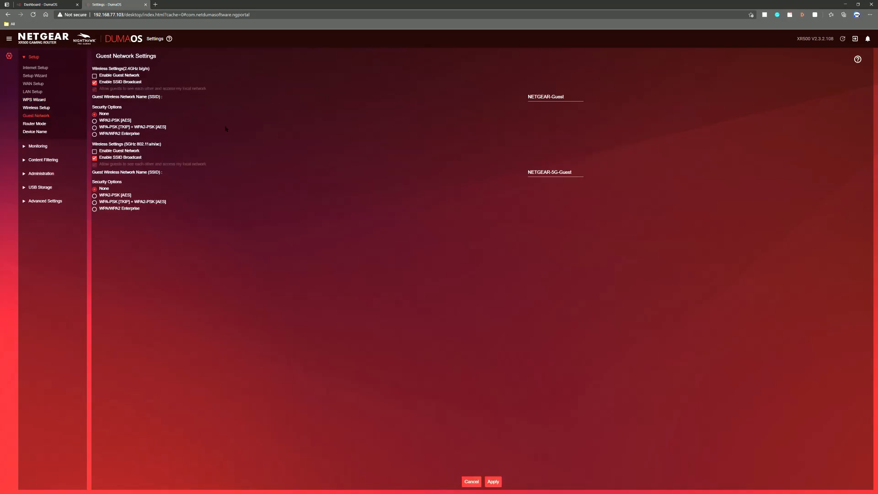
mouse_move(82, 192)
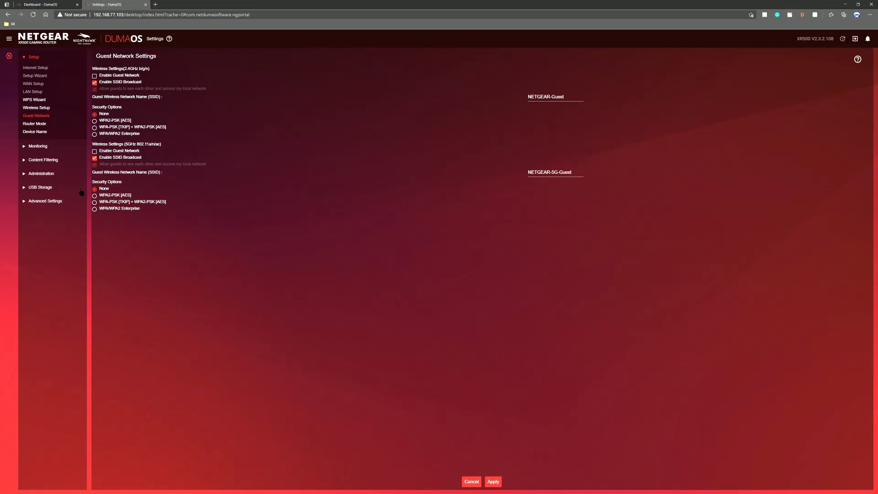
left_click(34, 124)
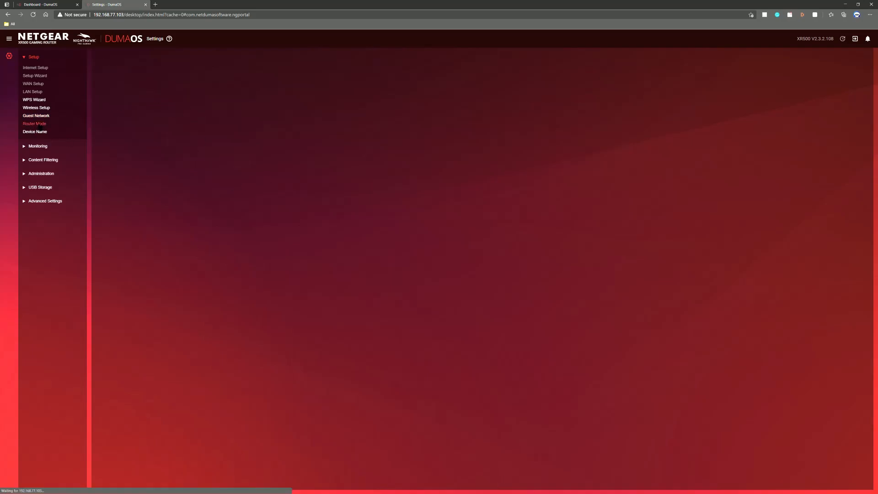
left_click(34, 124)
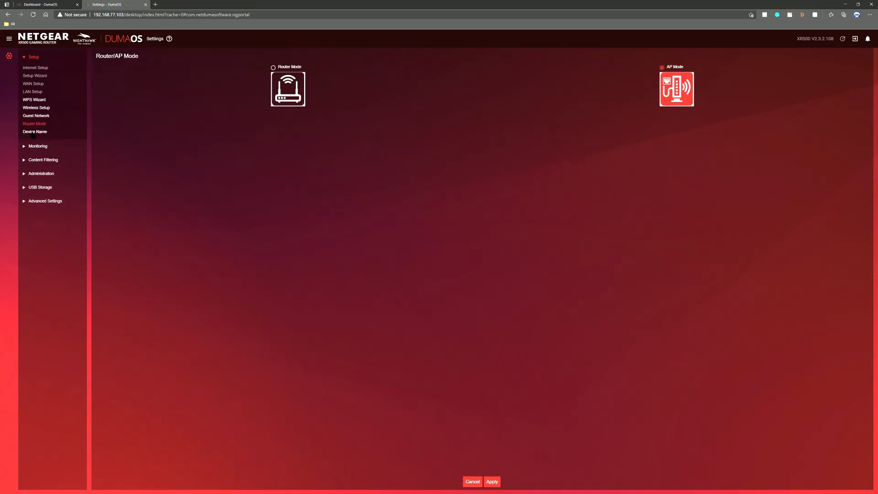
left_click(35, 132)
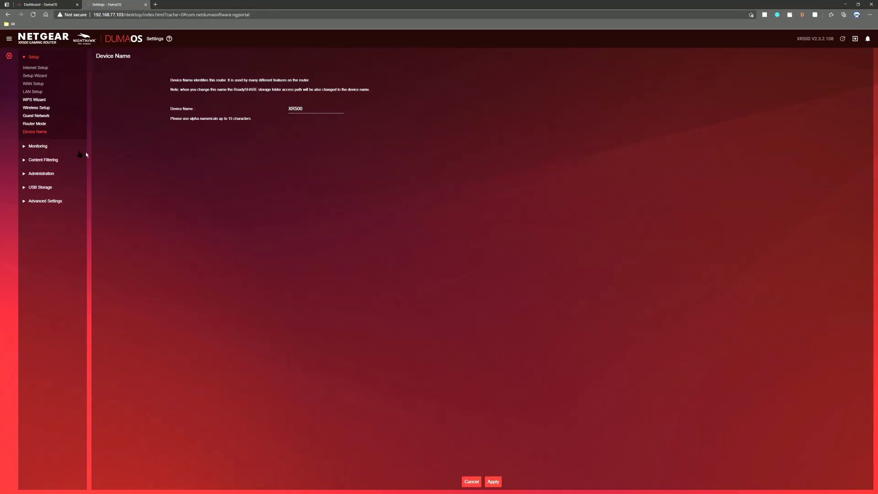
Expand the Monitoring, Administration, USB Storage and Advanced Settings sidebar groups
left_click(38, 146)
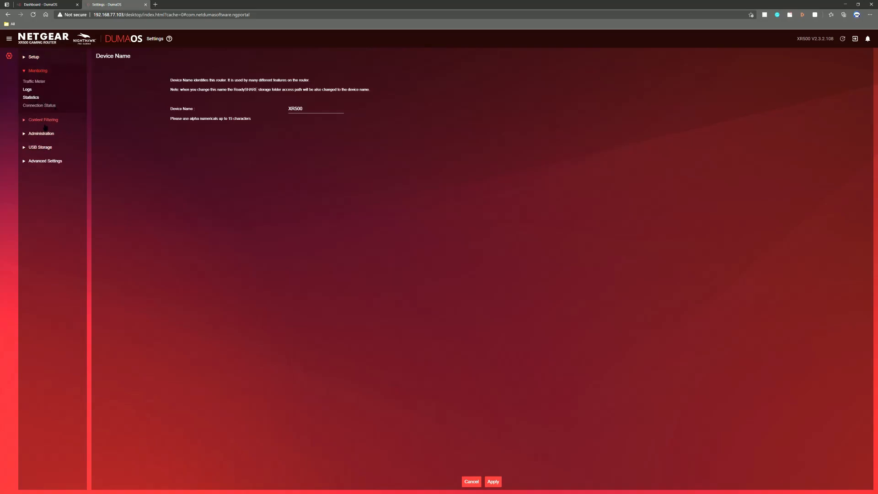
left_click(9, 38)
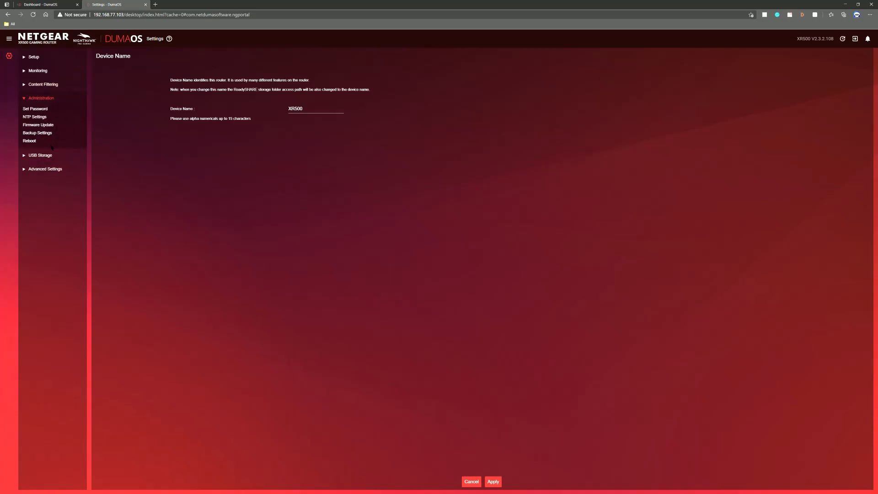
left_click(40, 155)
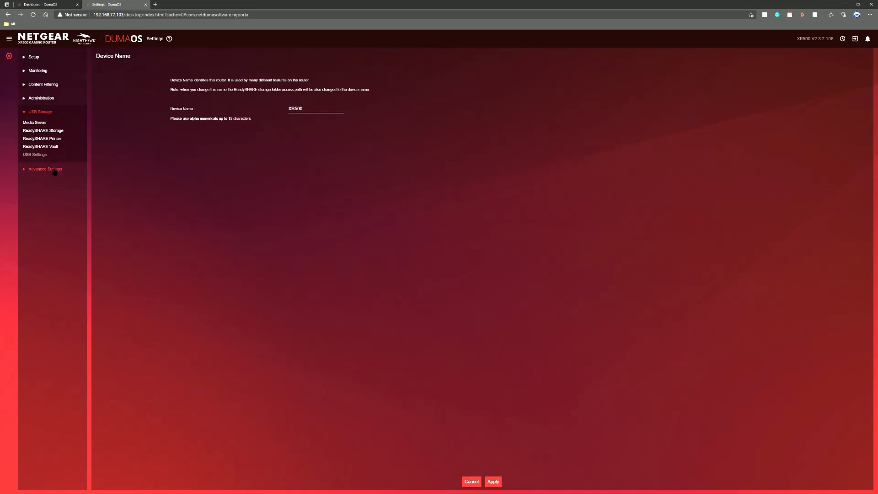
left_click(45, 168)
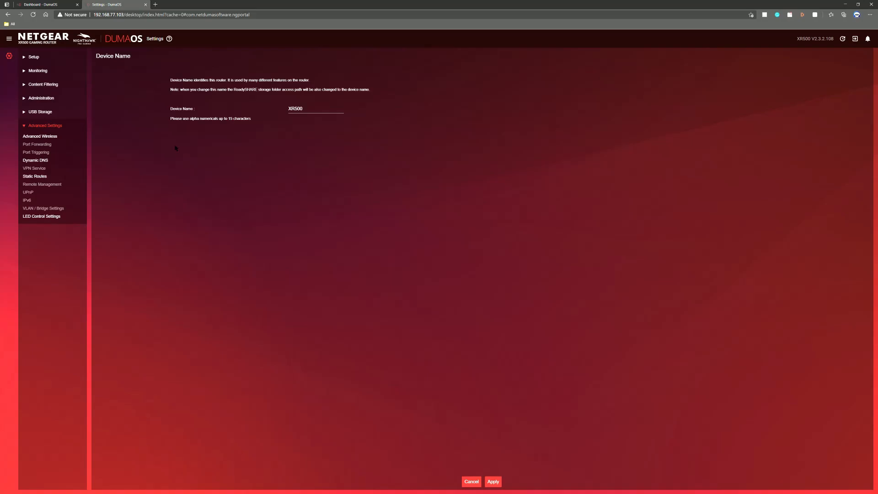
mouse_move(166, 201)
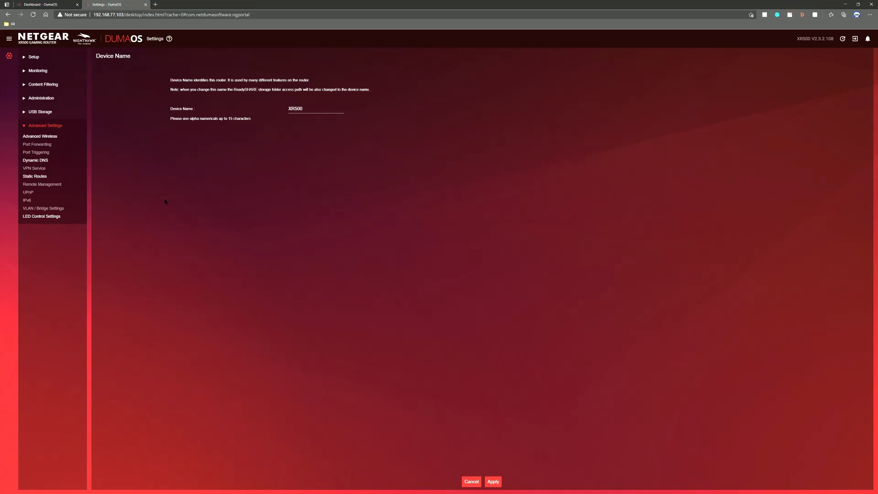
mouse_move(212, 157)
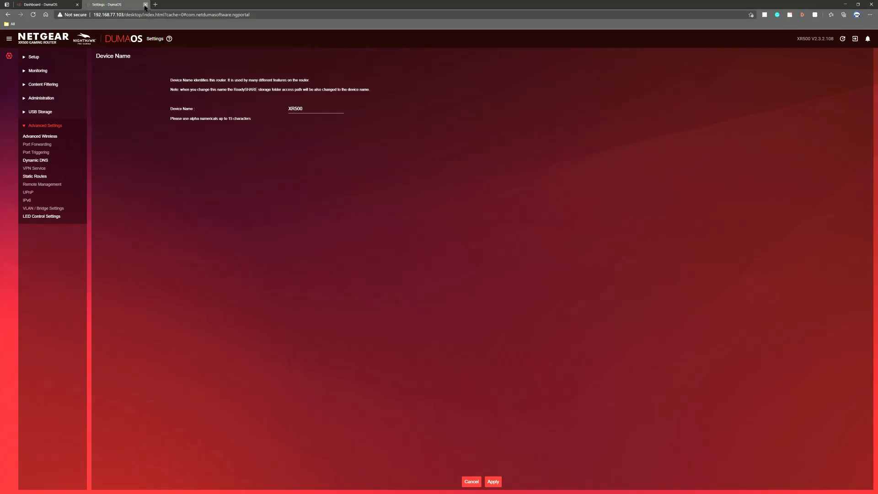
mouse_move(146, 5)
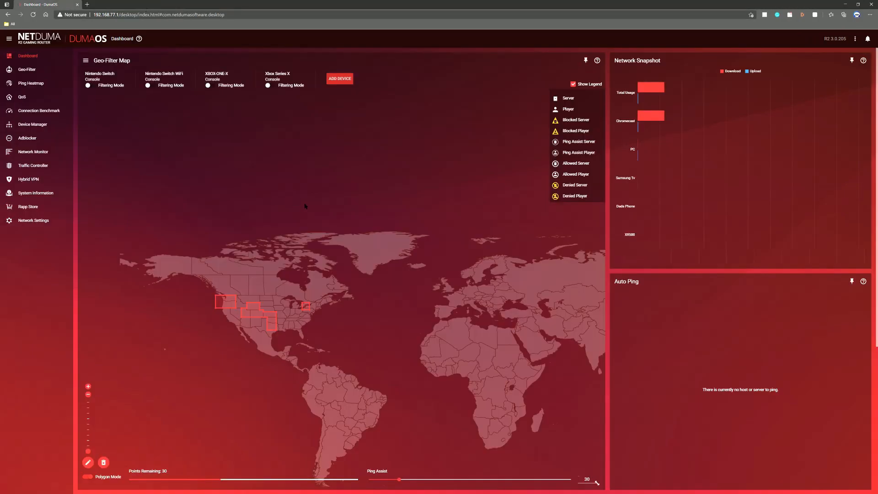
mouse_move(415, 202)
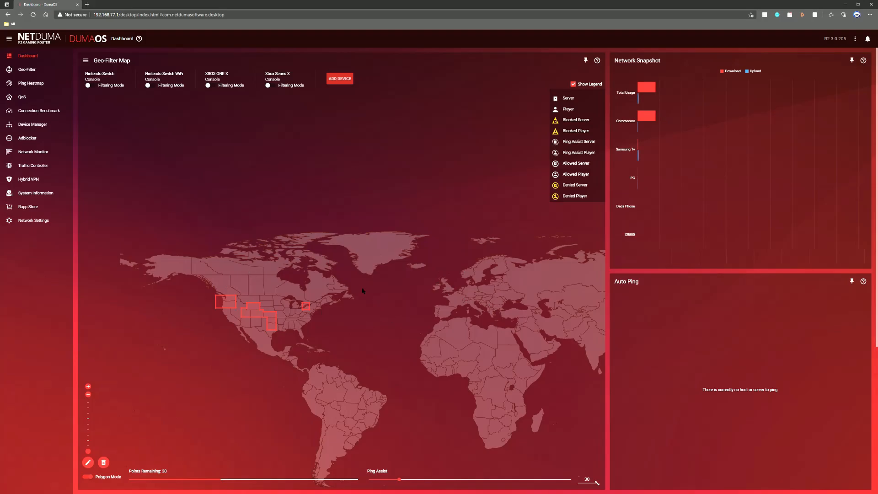
mouse_move(319, 283)
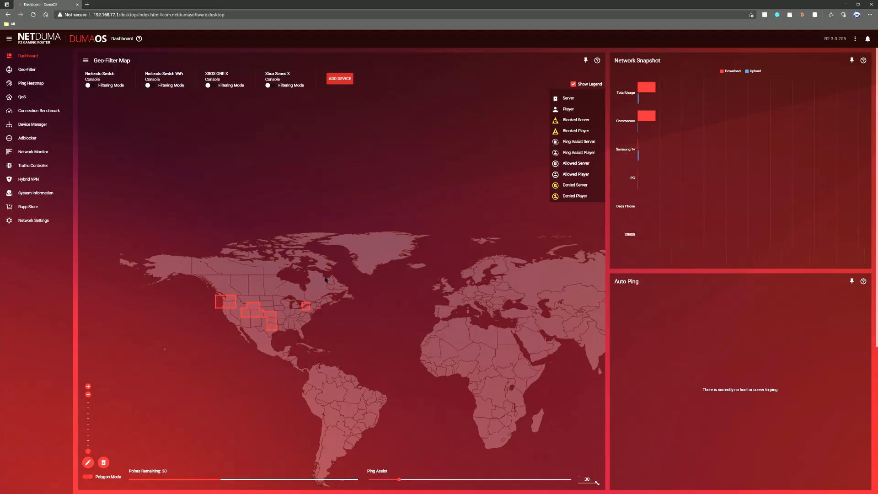